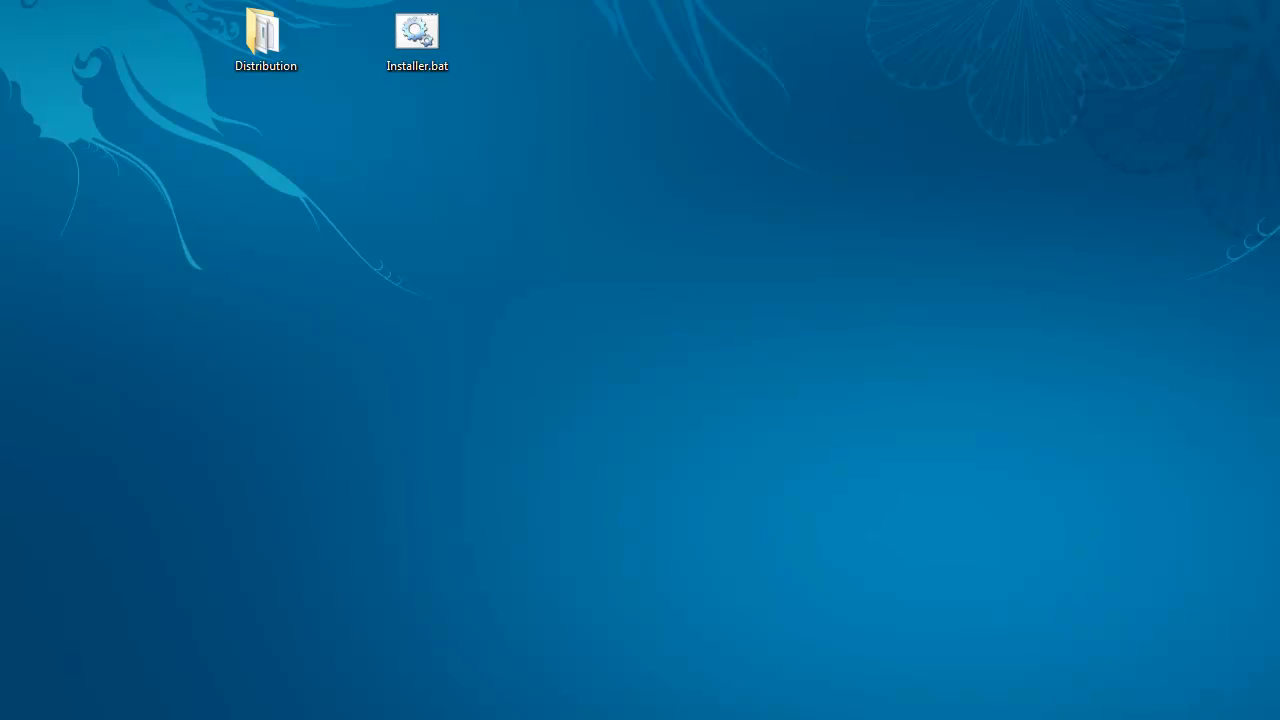
Step: Open Installer.bat in Notepad++ and delete the for loop and pause lines
click(266, 38)
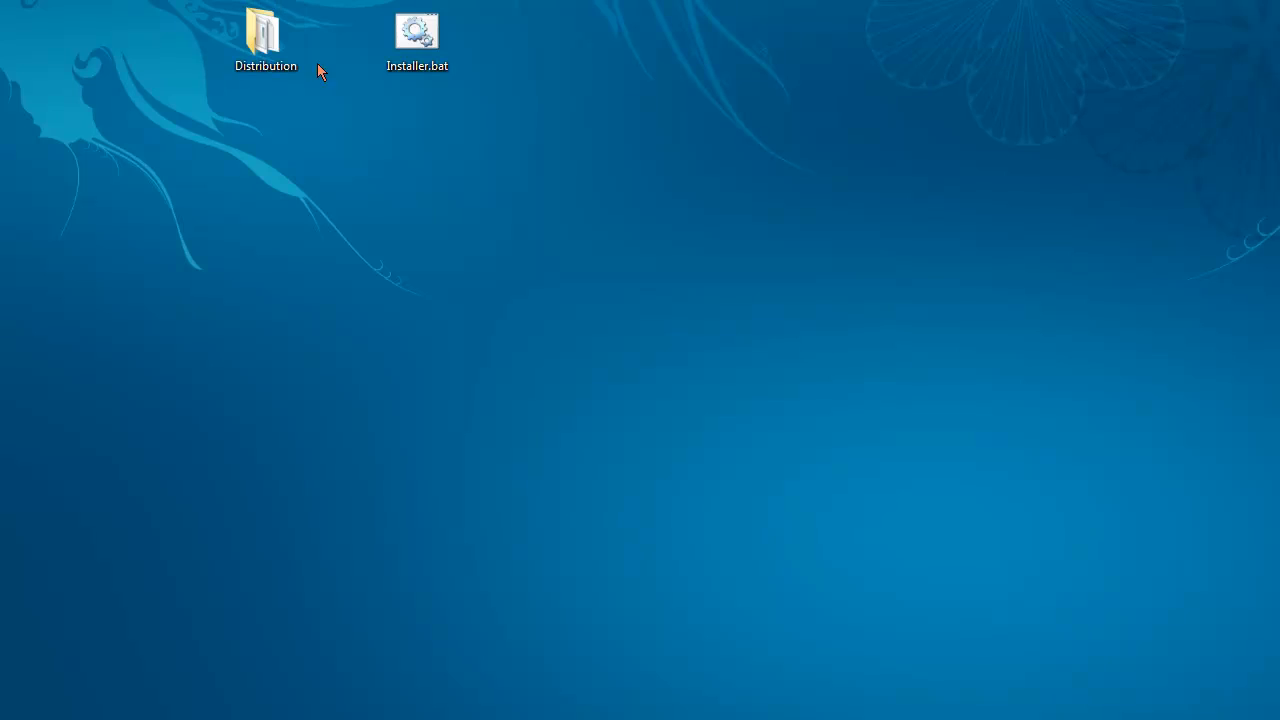
double_click(417, 30)
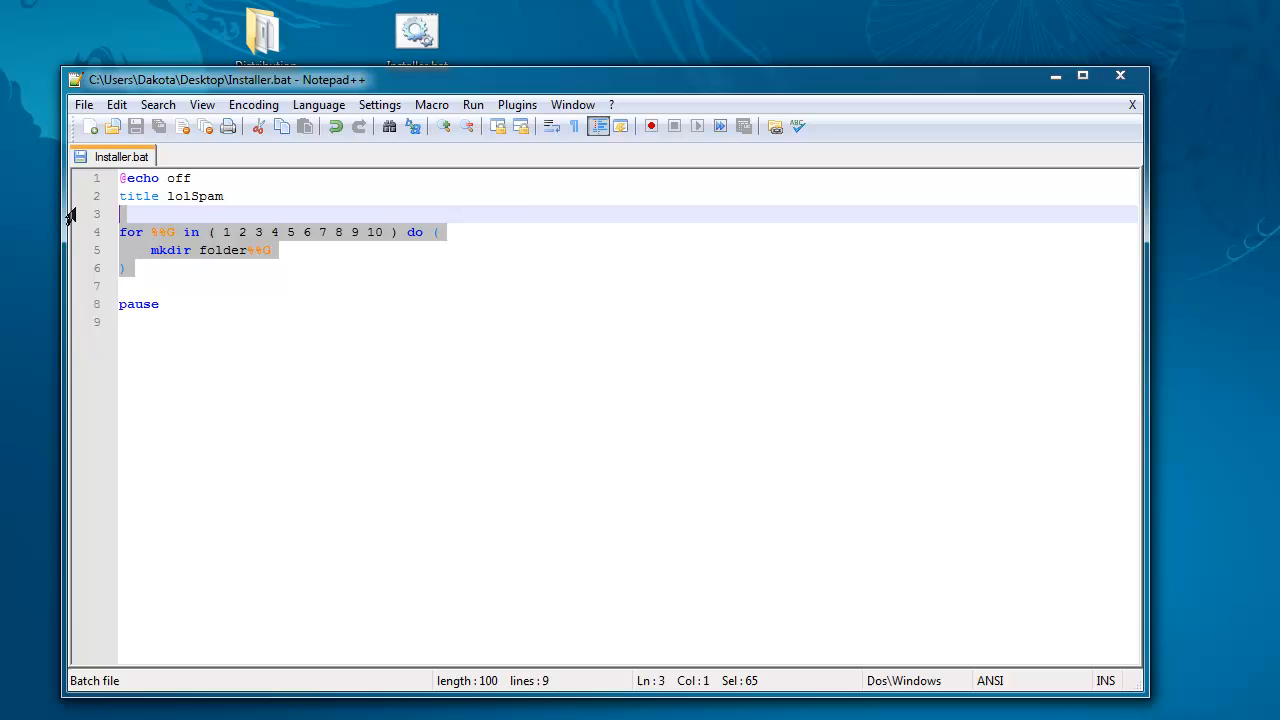
key(Delete)
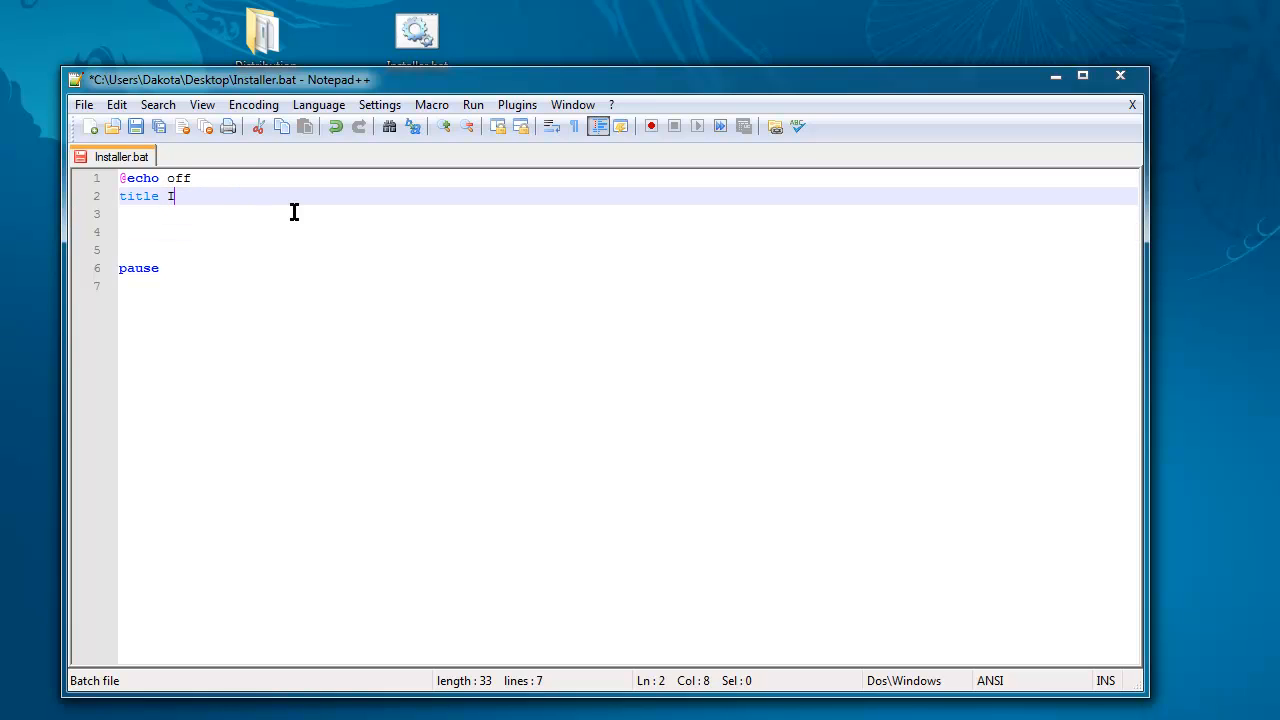
Step: Change the title to Installer and add mkdir NewFolderByBatch on line 4
text(Instakl)
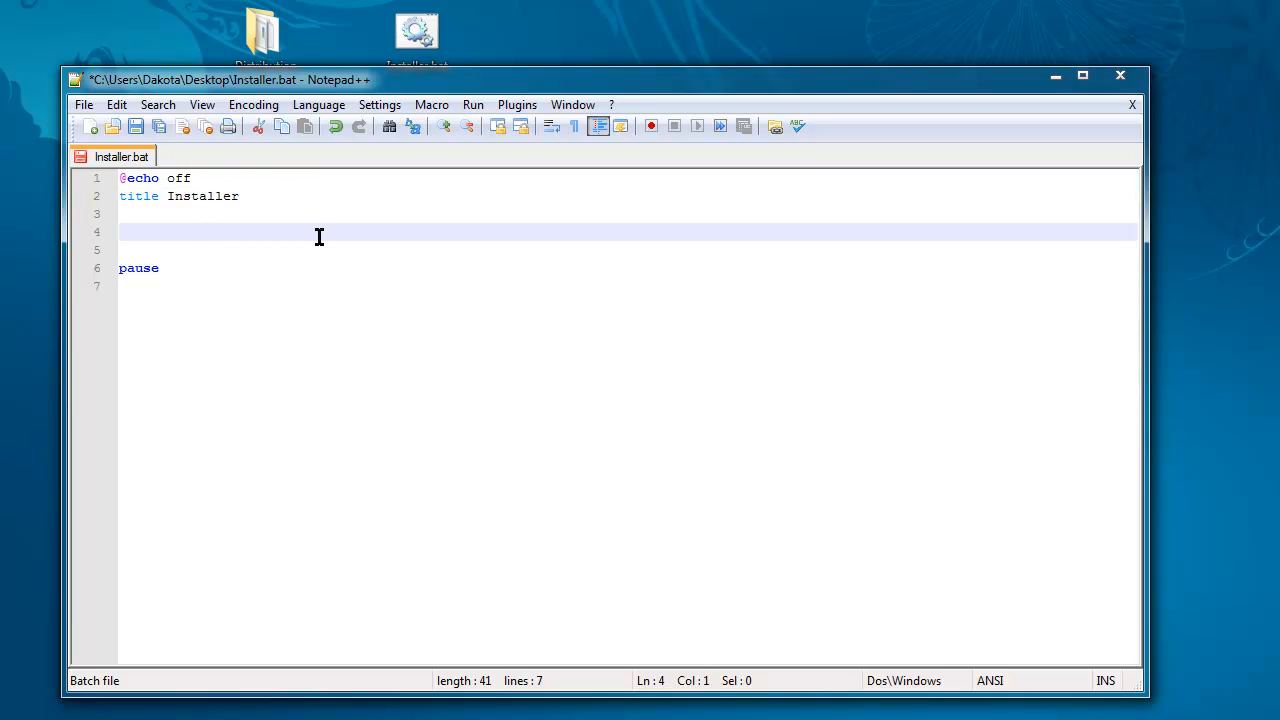
mouse_move(311, 240)
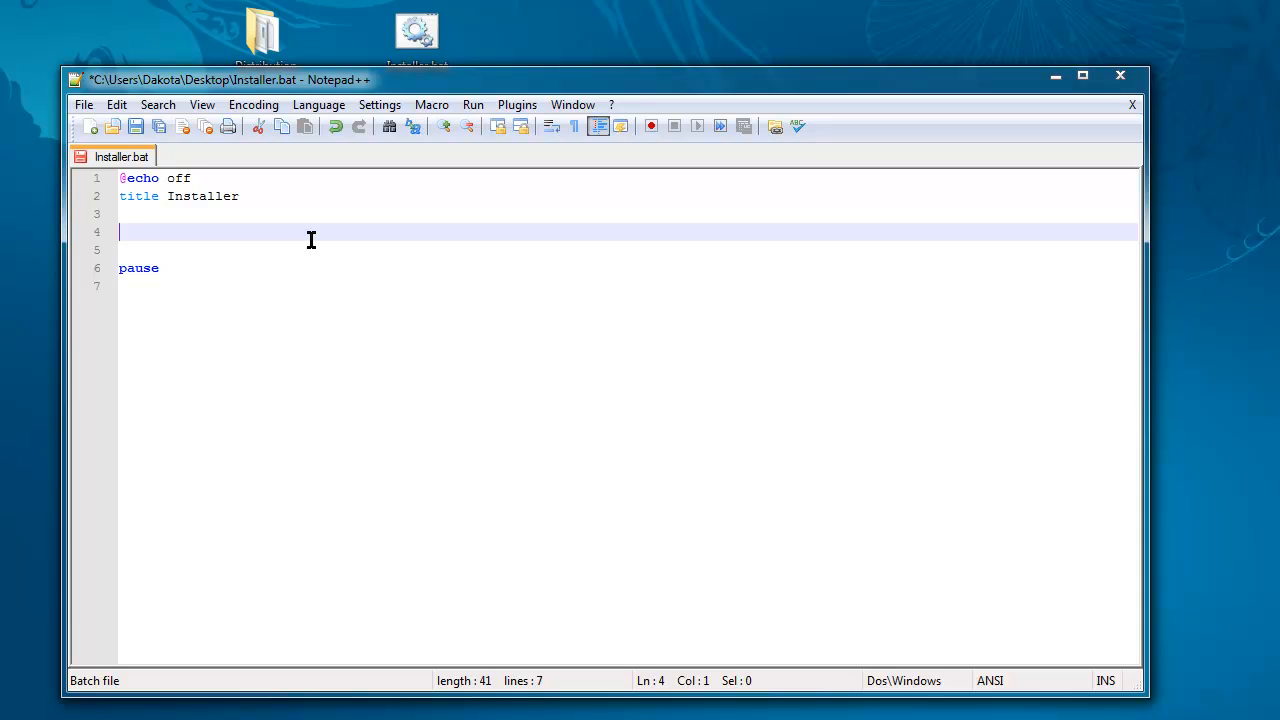
text(mkdir)
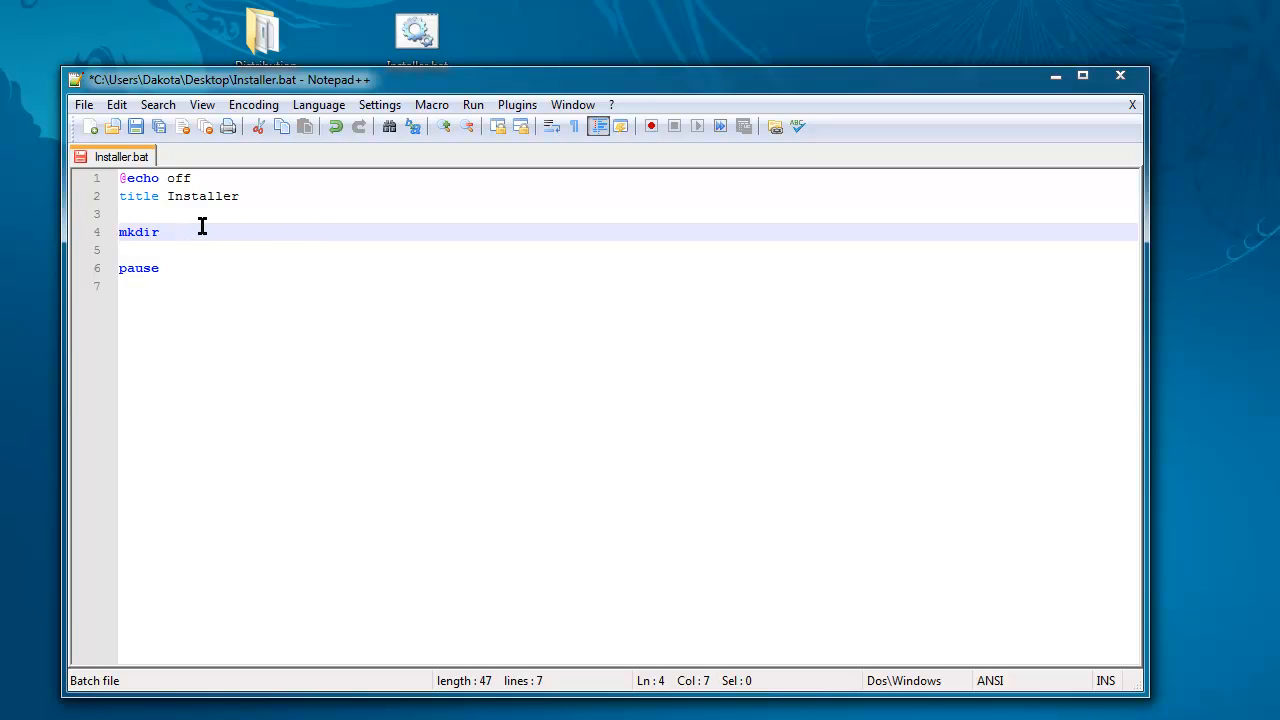
mouse_move(252, 225)
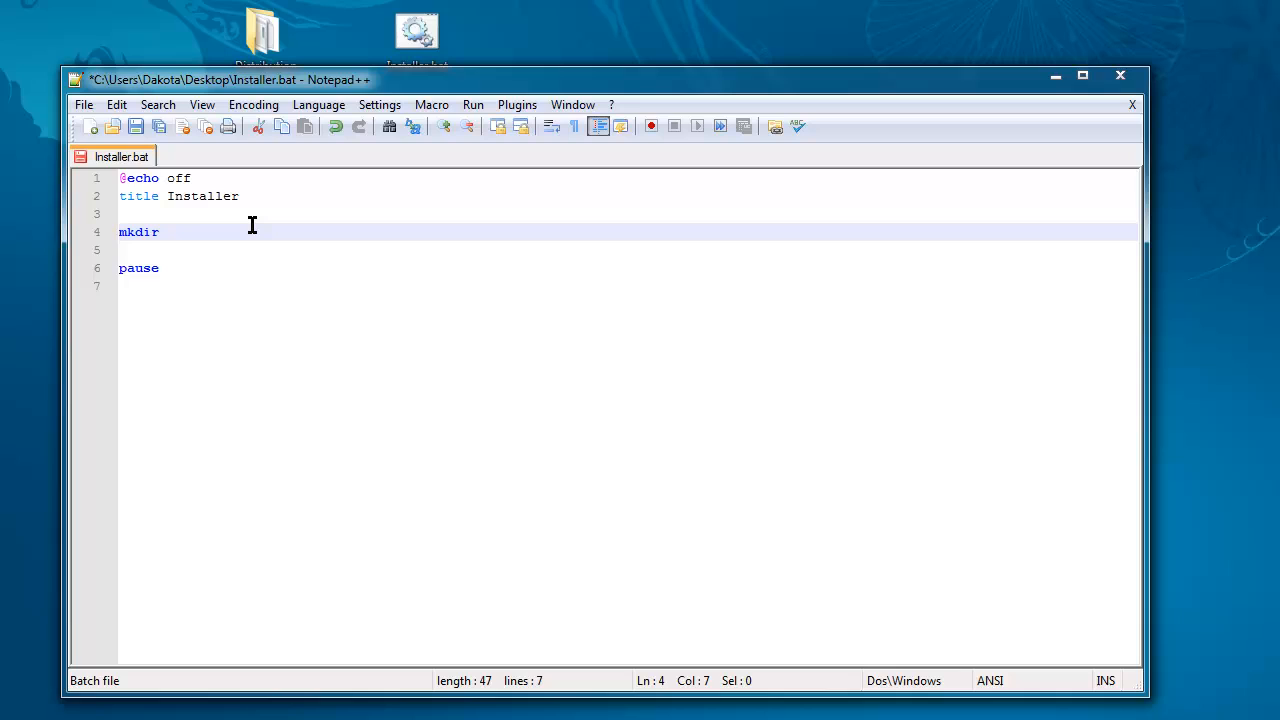
text(NewFo)
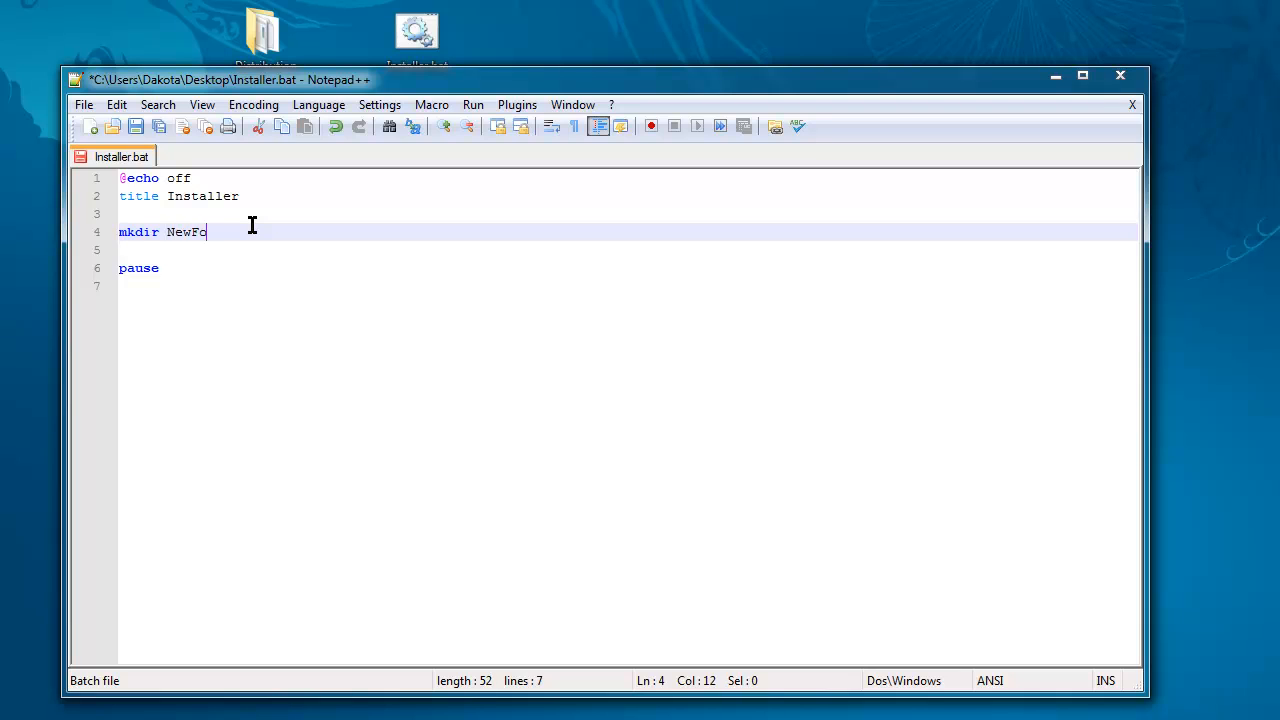
text(lderBy)
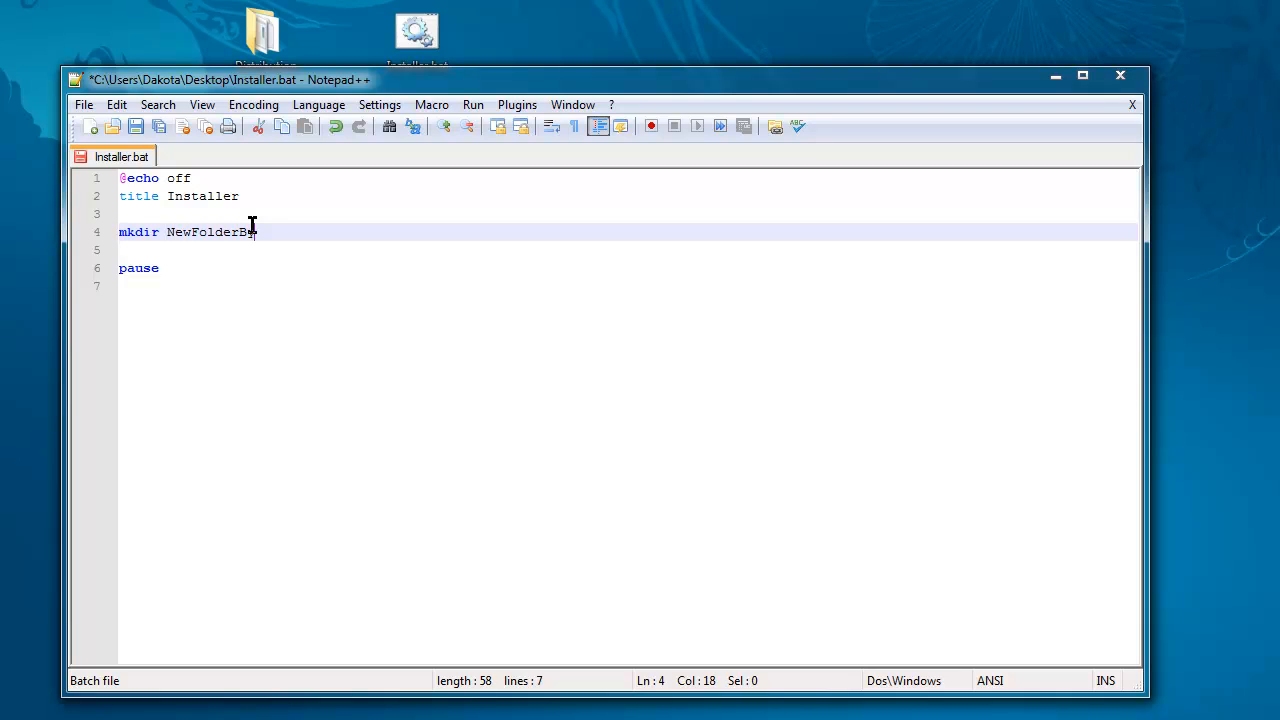
text(yBatch)
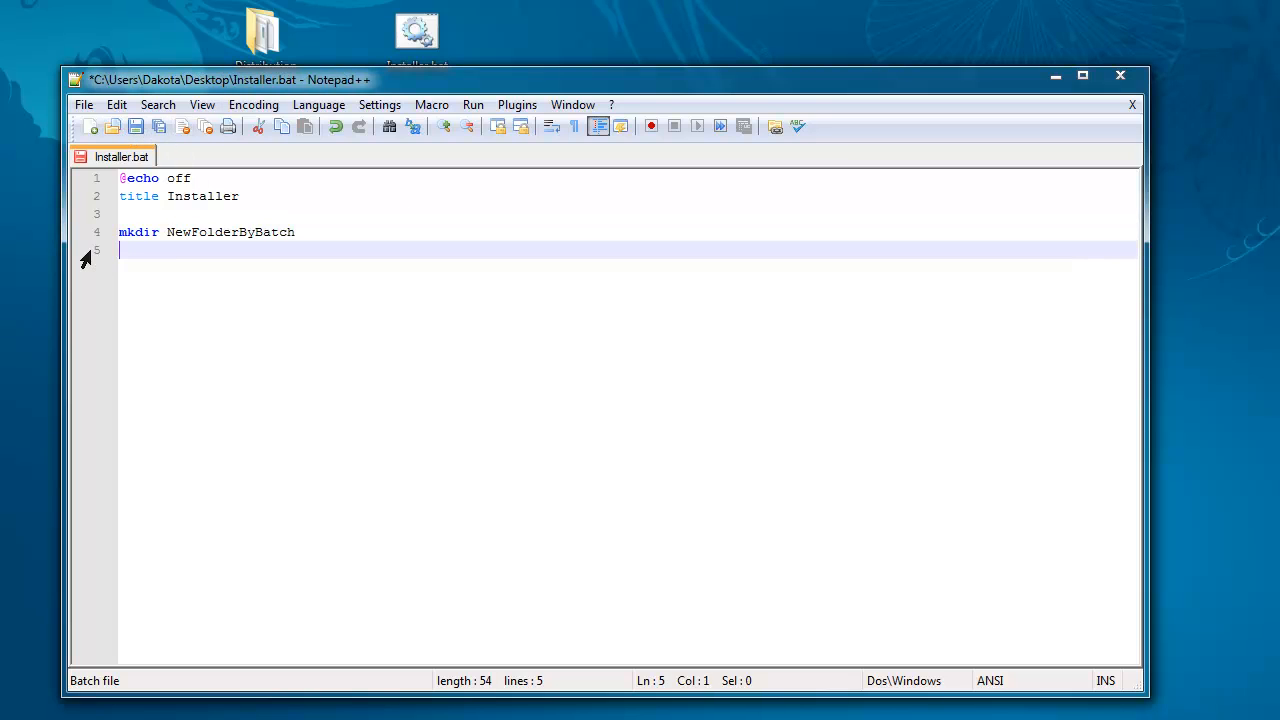
Step: Save Installer.bat and select the folder name NewFolderByBatch
key(ctrl+s)
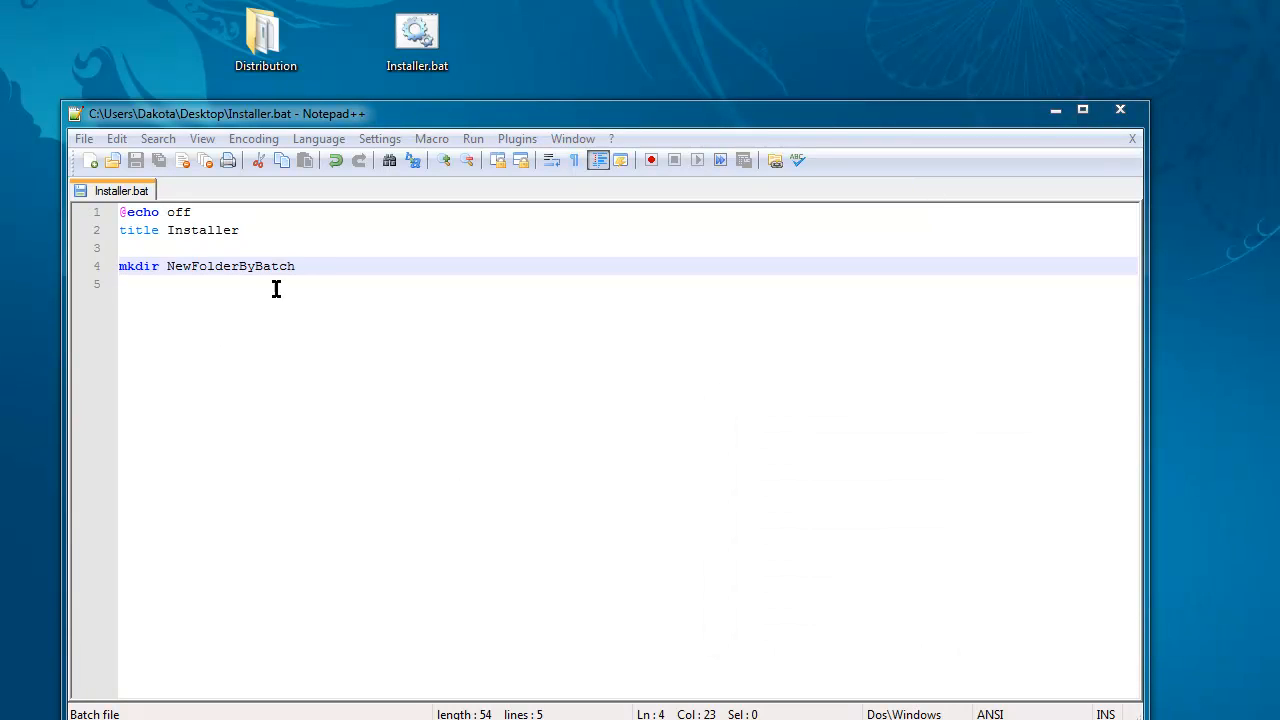
double_click(230, 266)
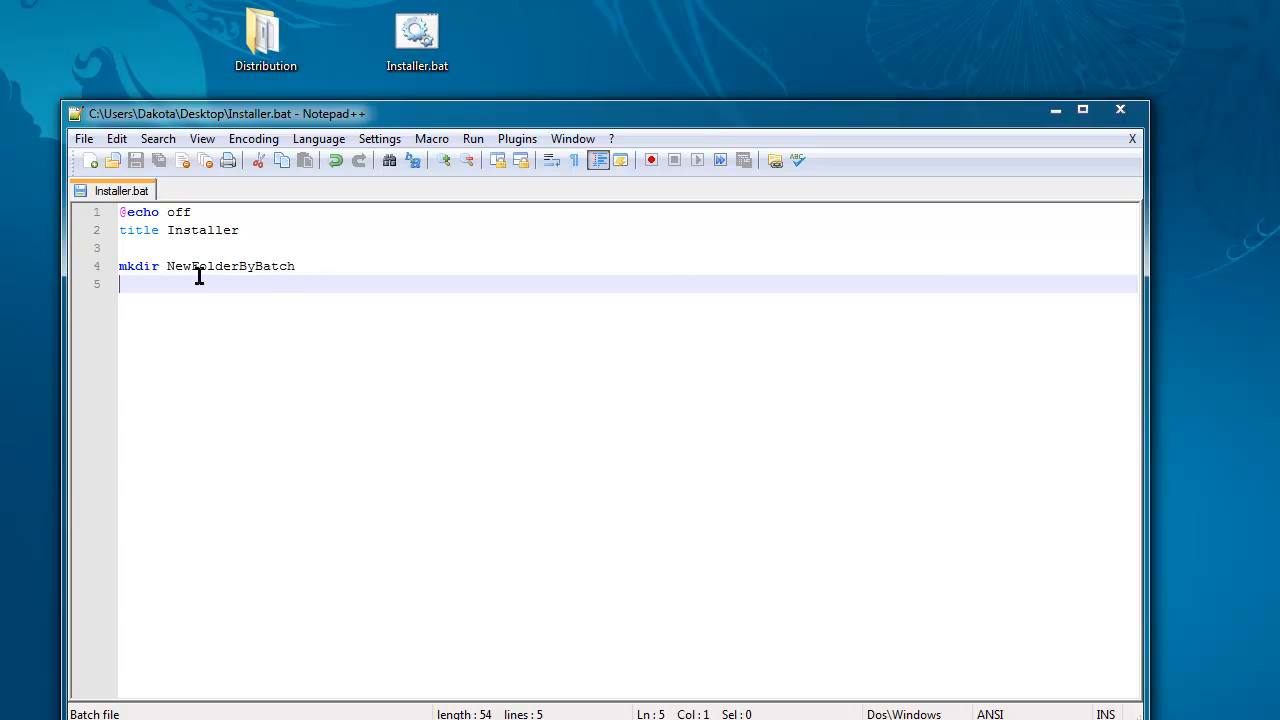
double_click(230, 266)
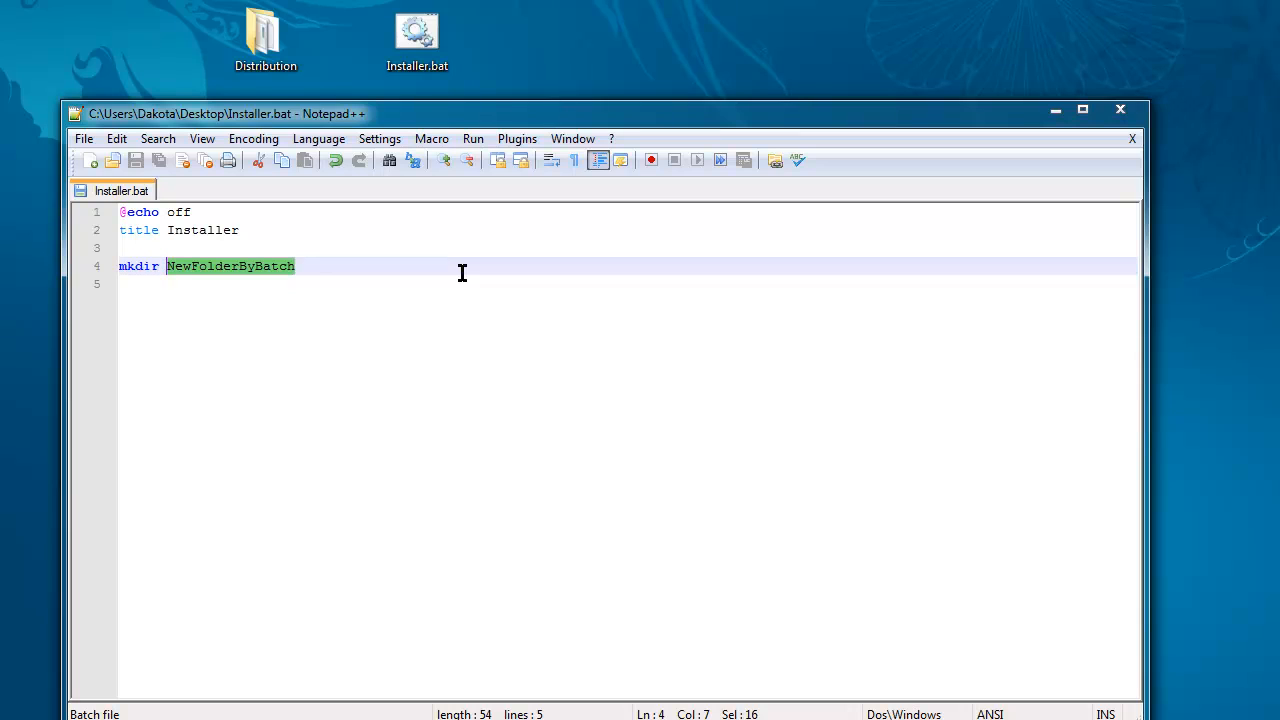
mouse_move(495, 118)
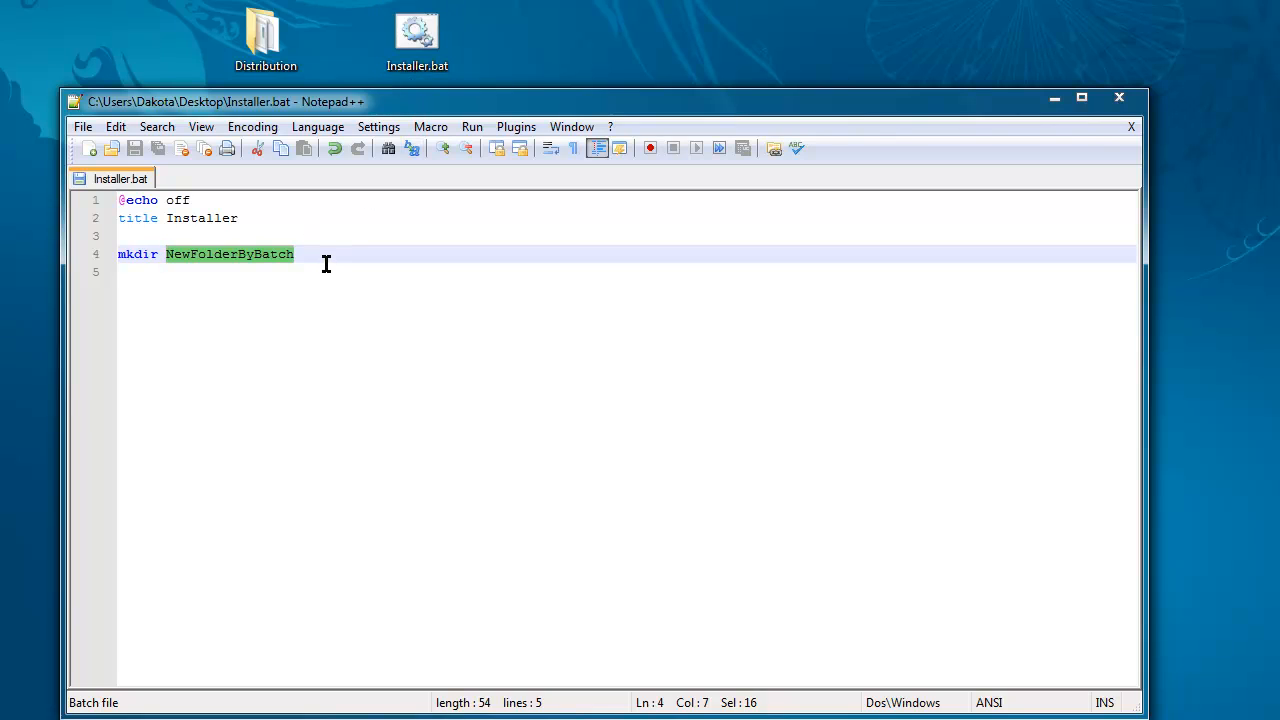
Step: Overwrite the folder name with a C:\users\dakota\desktop\ path, then erase it
text(C)
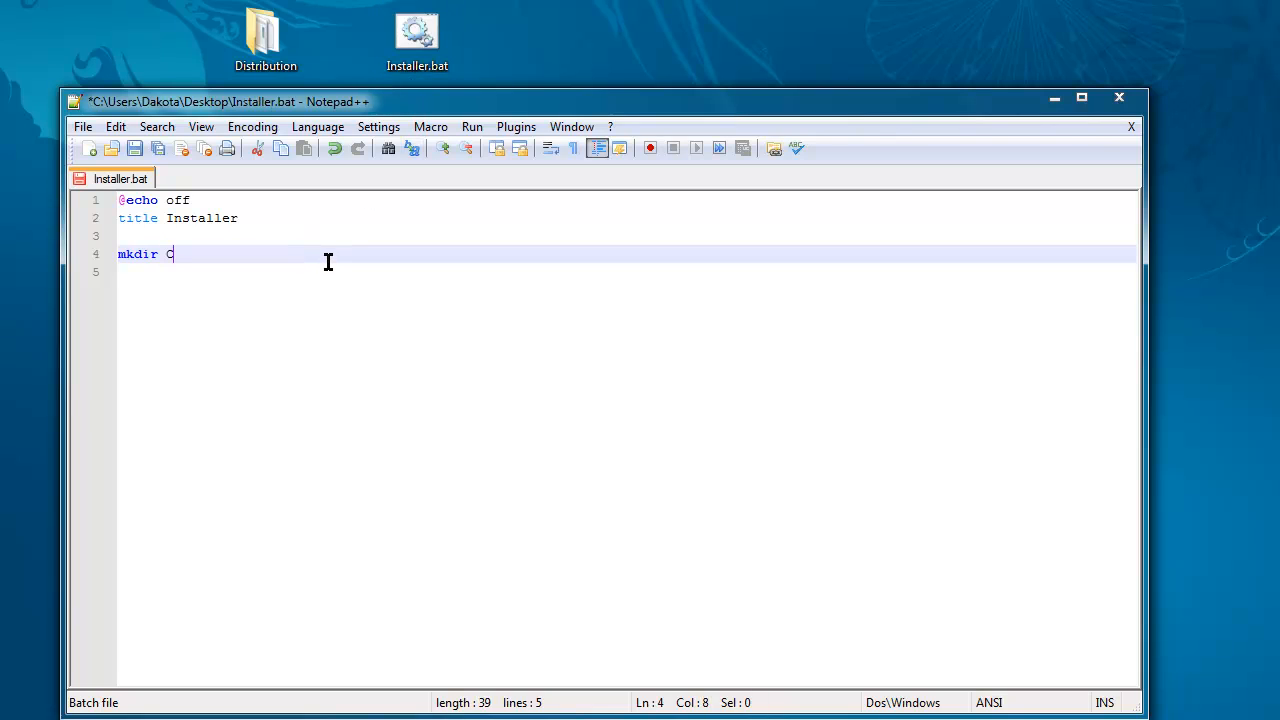
text(:\)
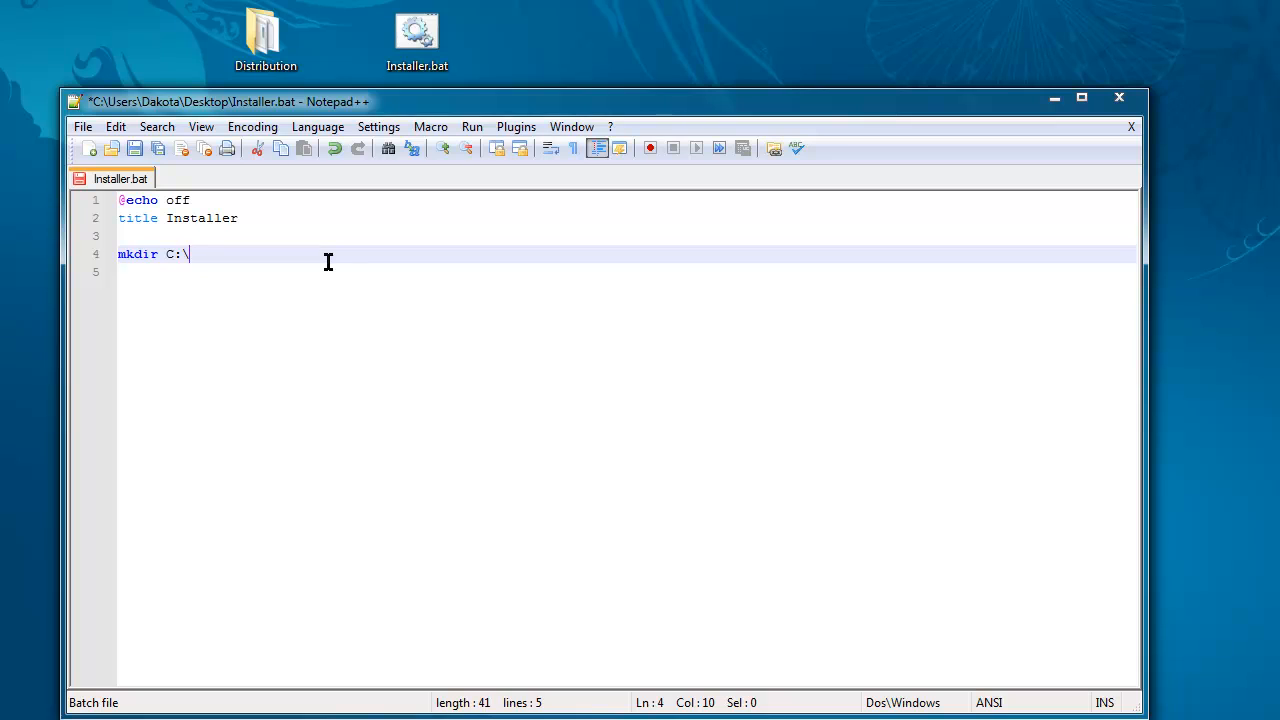
text(user)
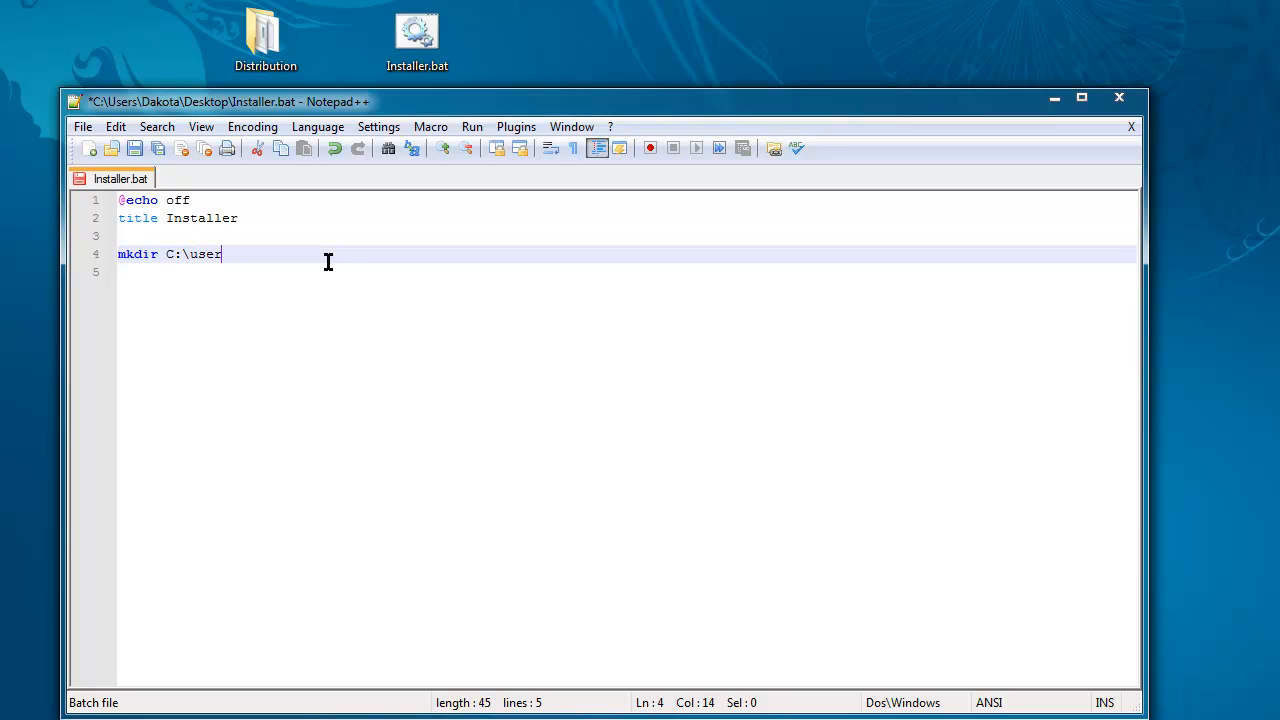
text(s\usersa)
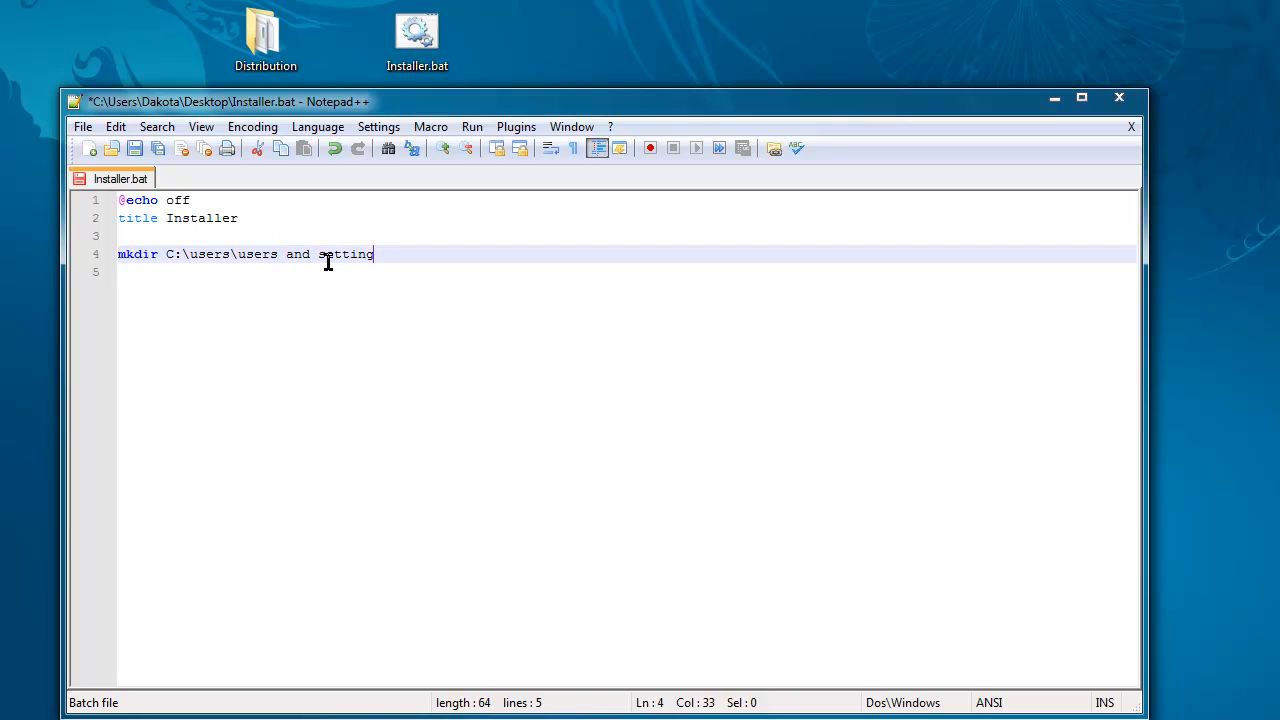
text(s\dakota)
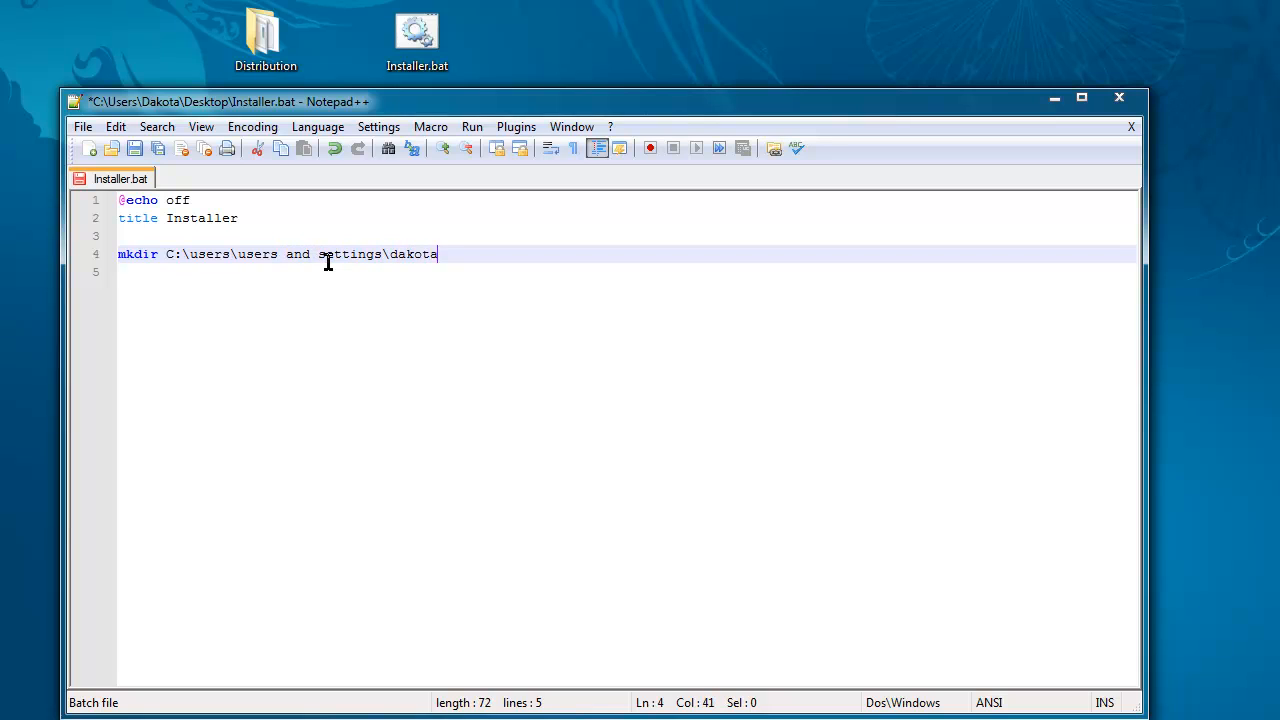
text(\desktop)
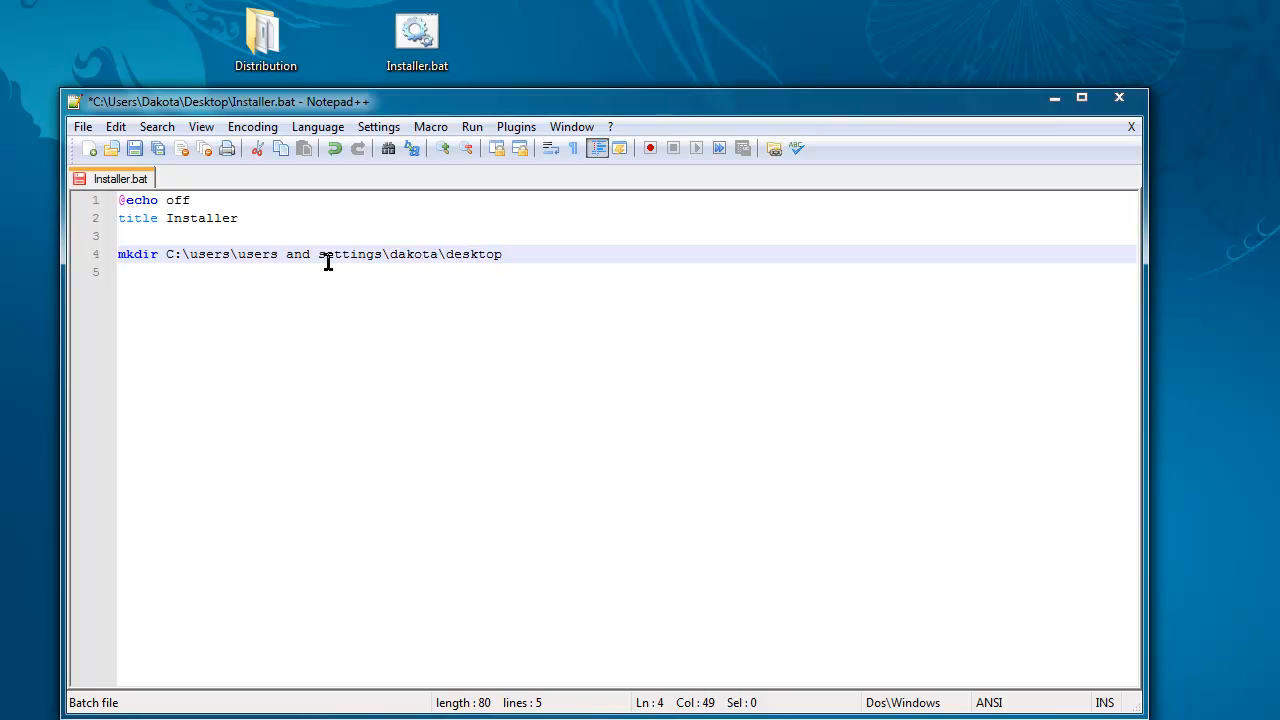
text(\)
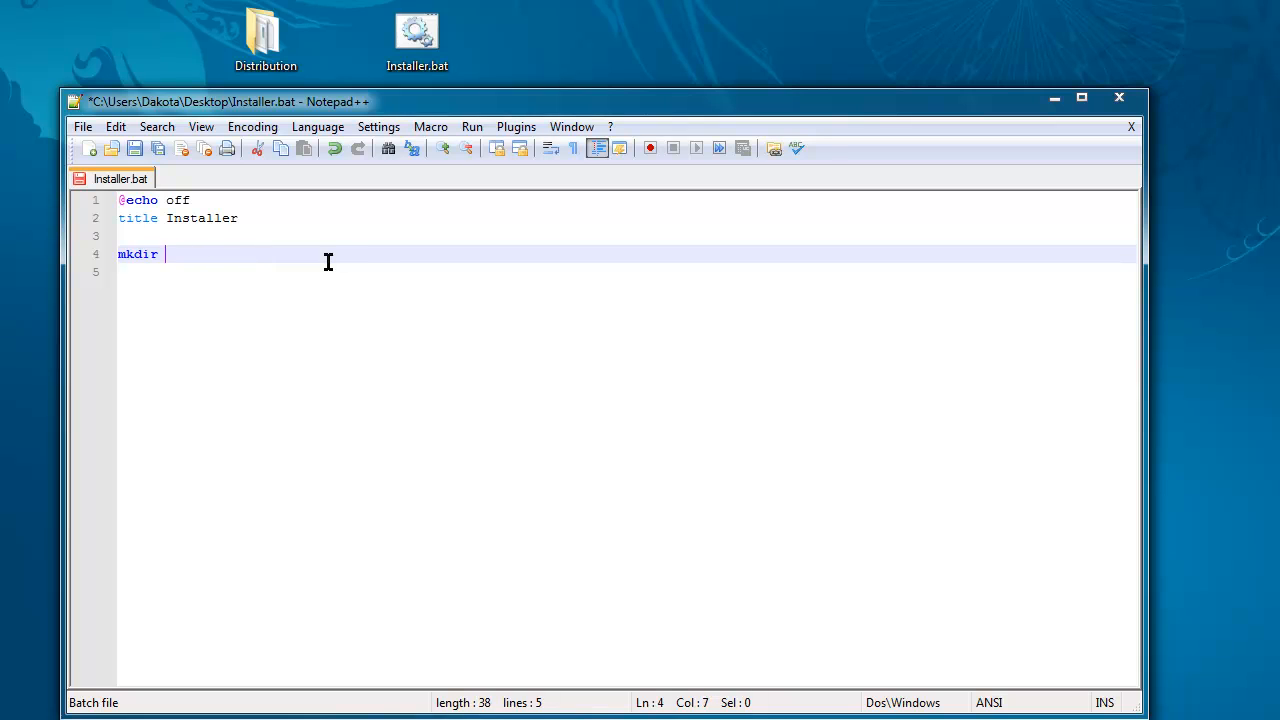
drag(228, 101, 228, 119)
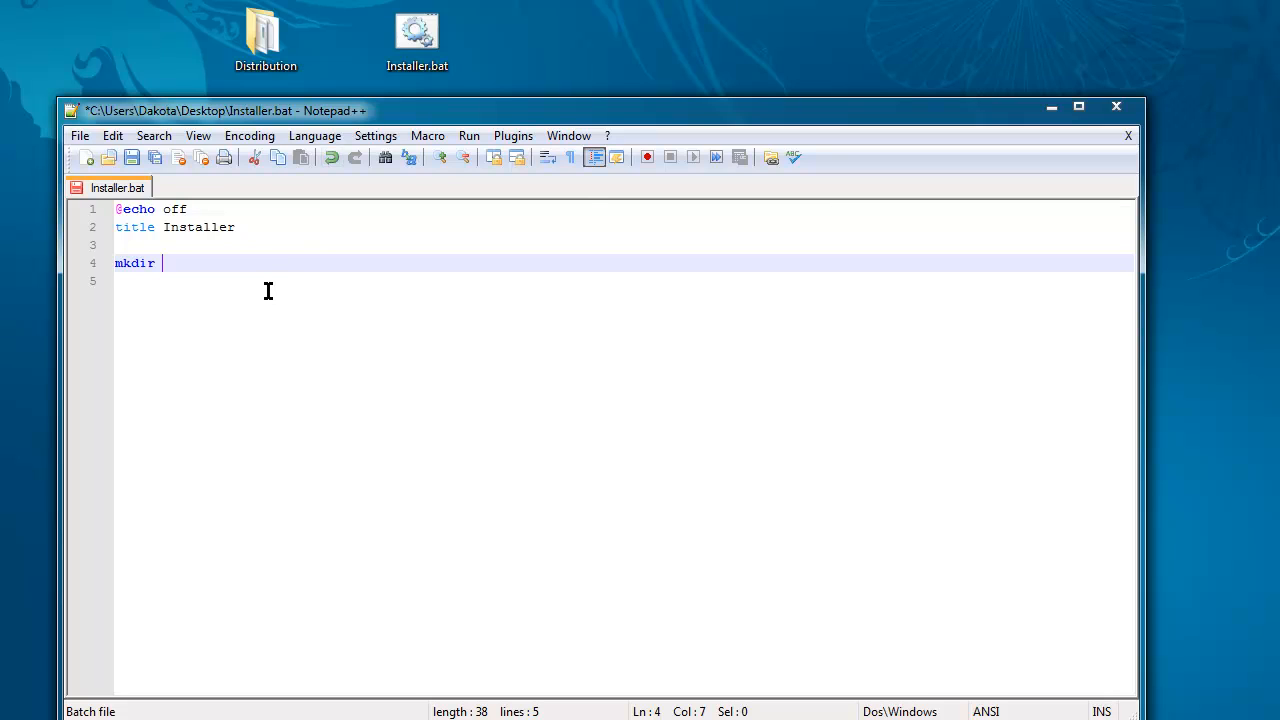
mouse_move(307, 214)
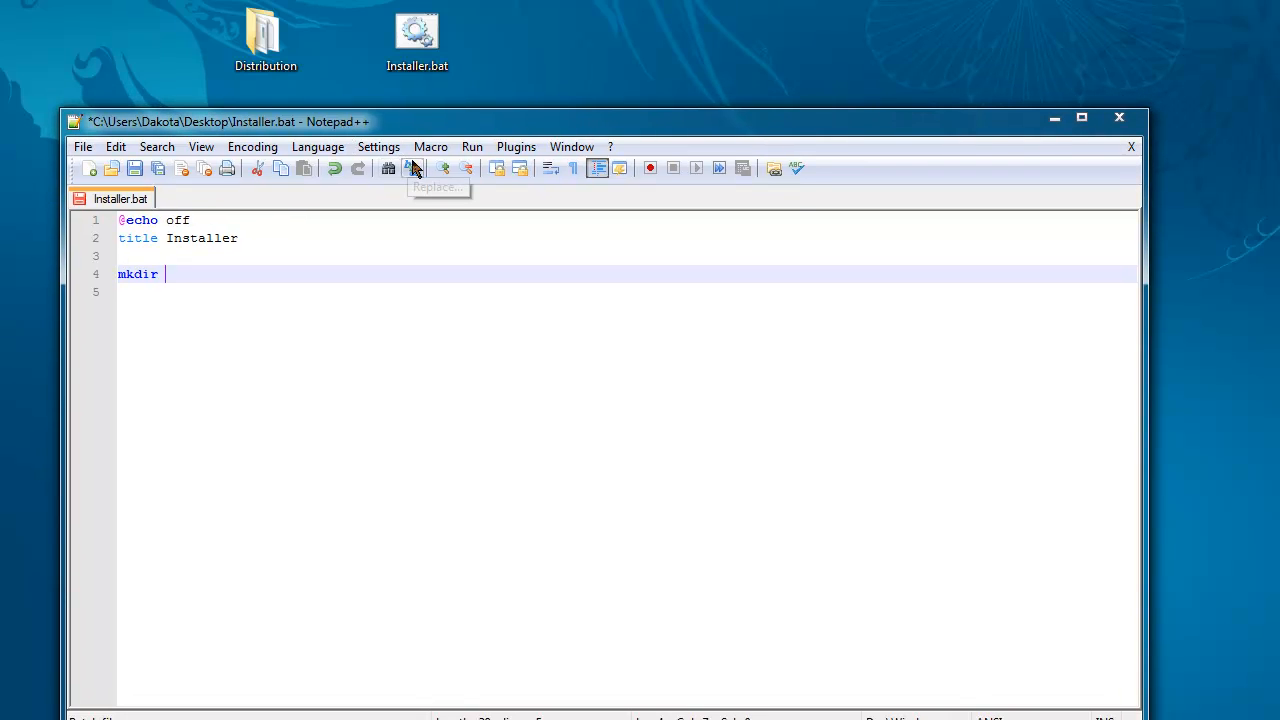
mouse_move(240, 130)
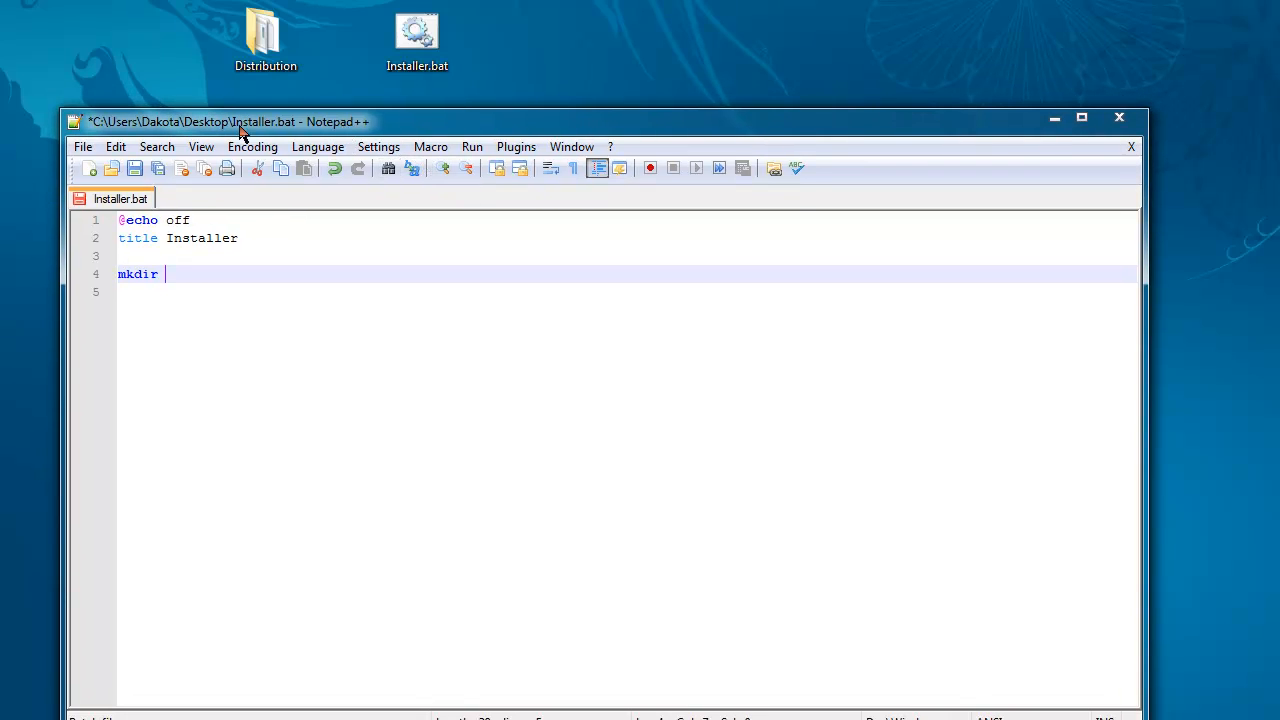
click(417, 35)
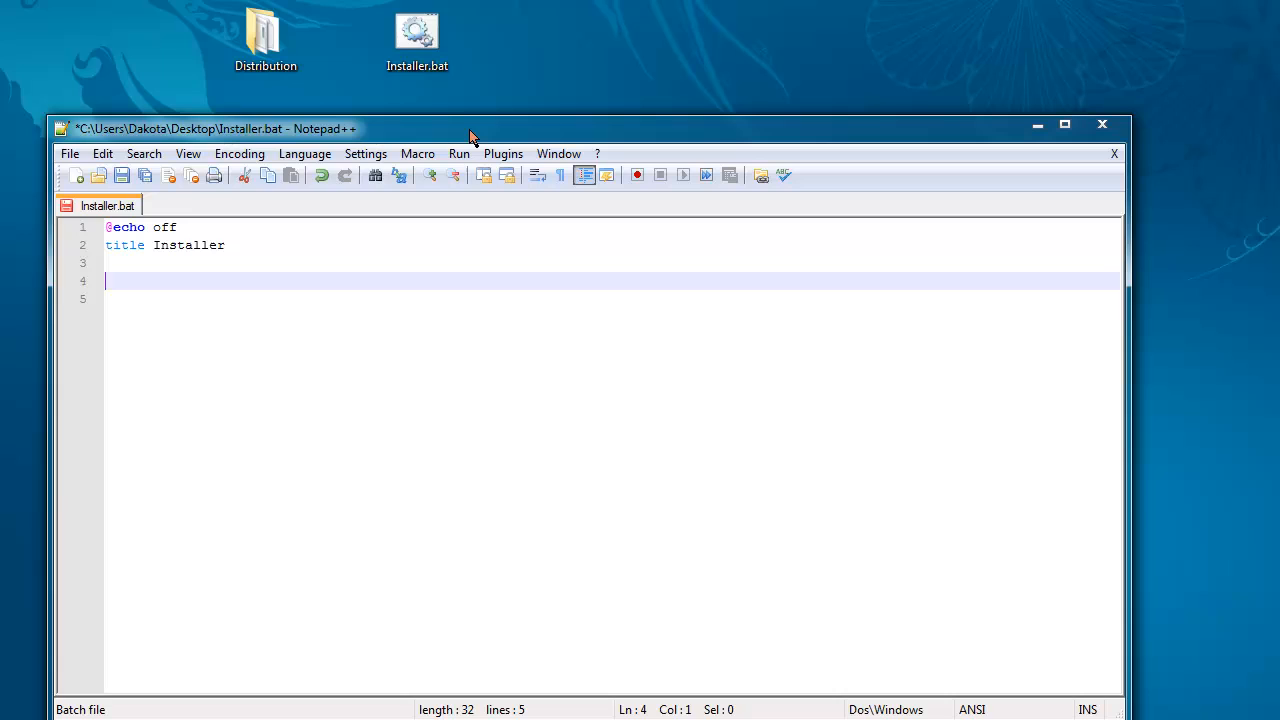
Step: Add 'mkdir FolderX' and 'copy Distribution FolderX' lines, then save the script
text(copy)
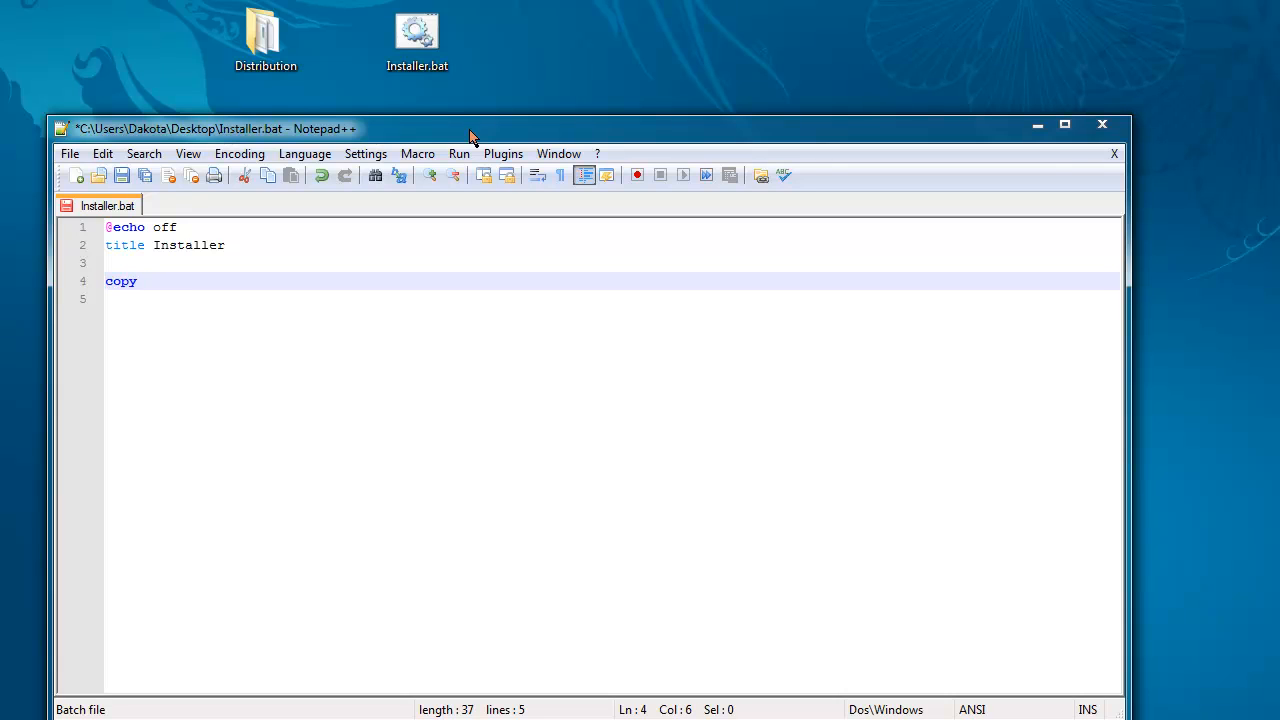
text(Distribution F)
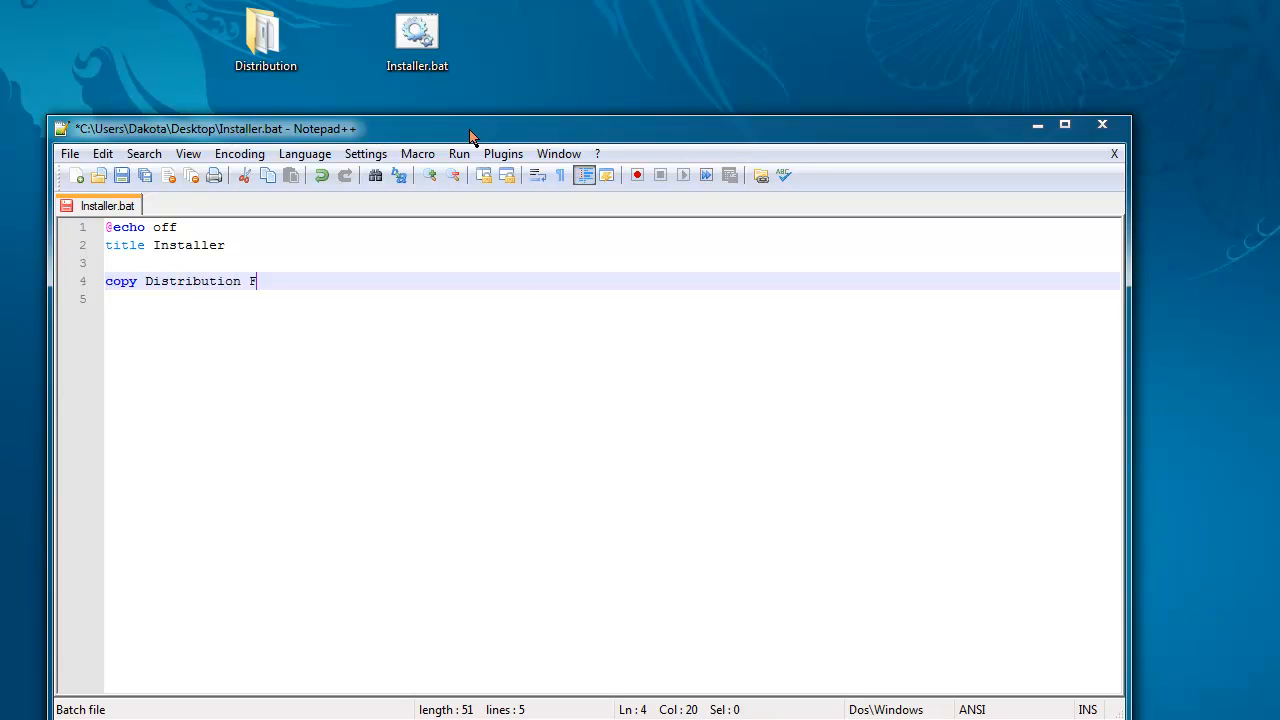
text(olderX)
text(m)
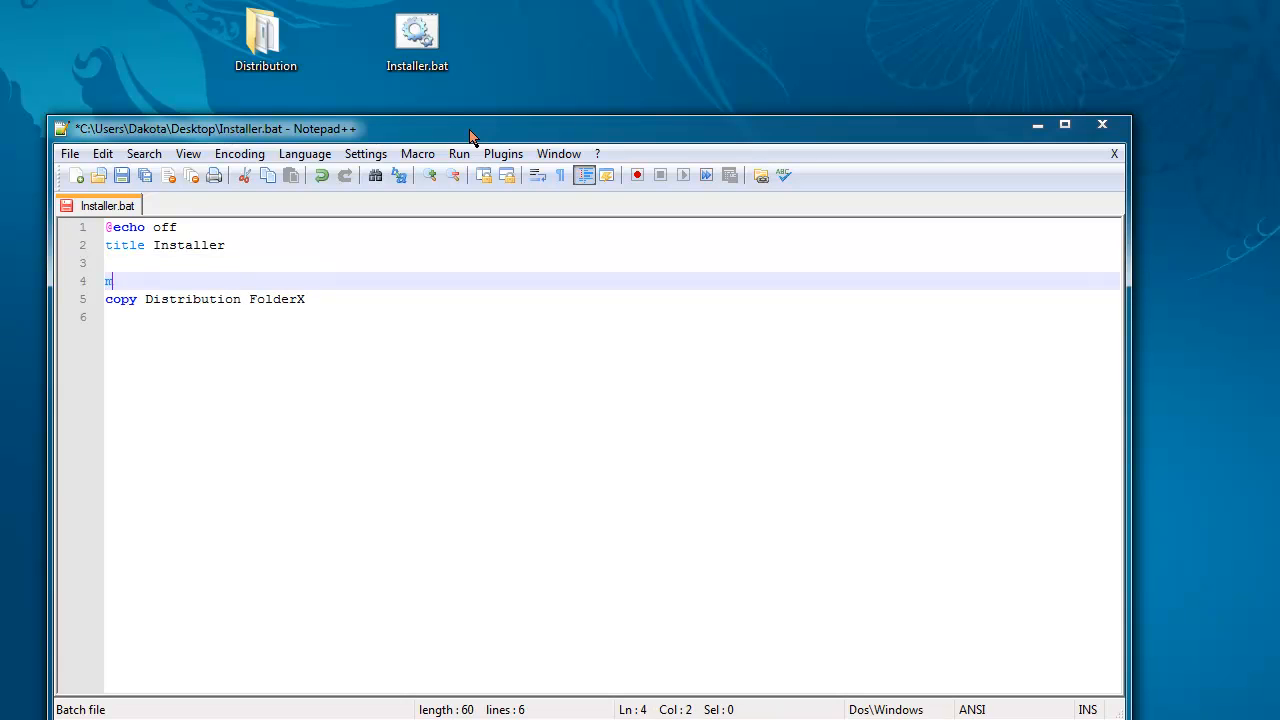
text(kdir FolderX)
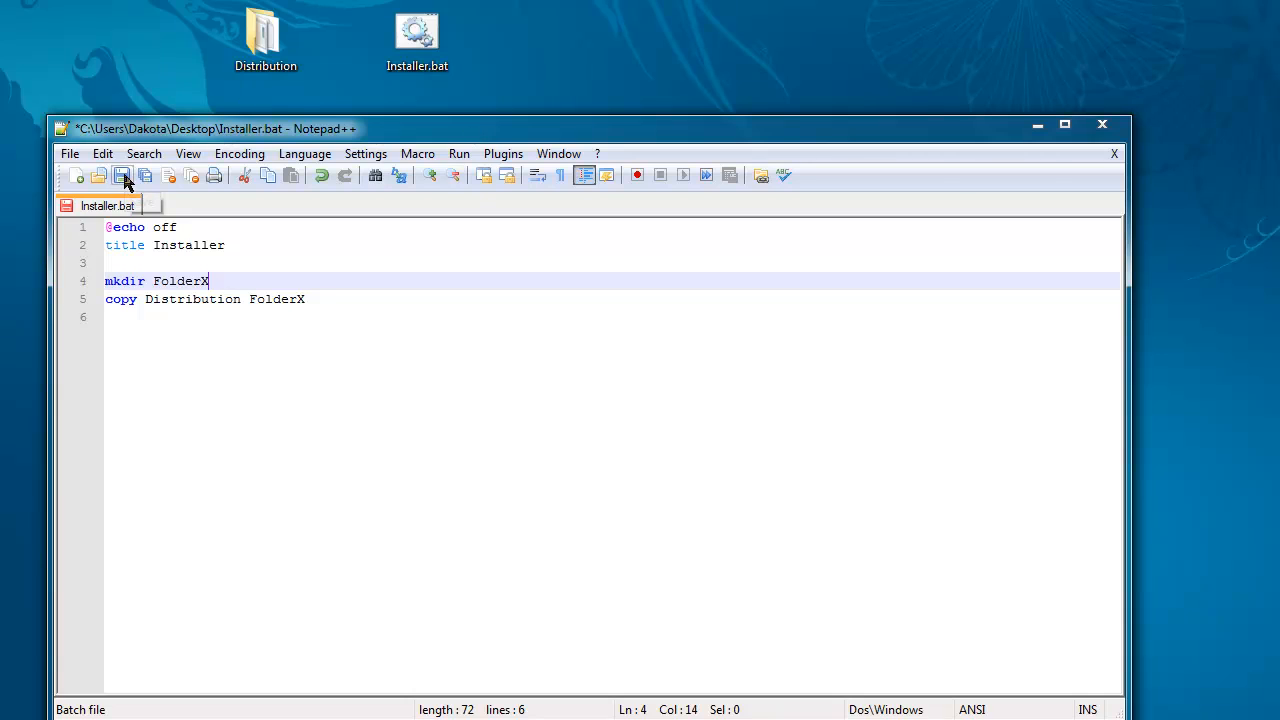
click(122, 175)
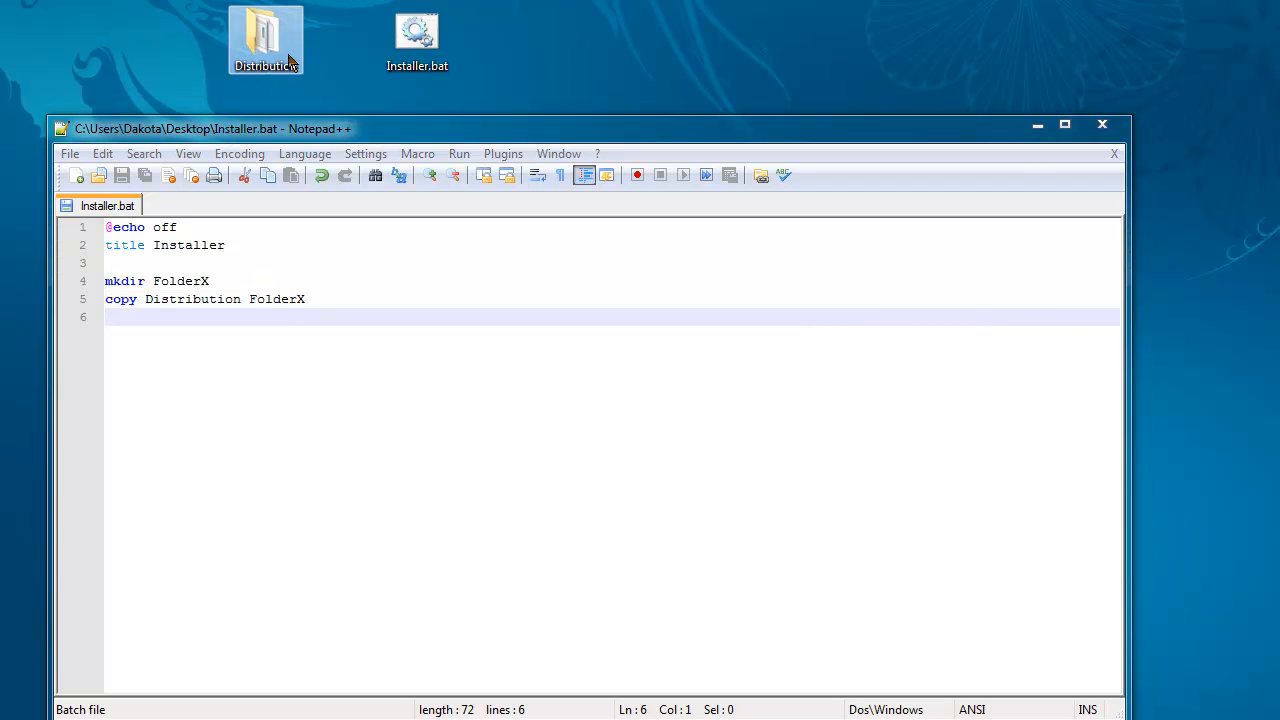
Step: Run Installer.bat from the desktop, inspect the new FolderX, then delete it
double_click(277, 299)
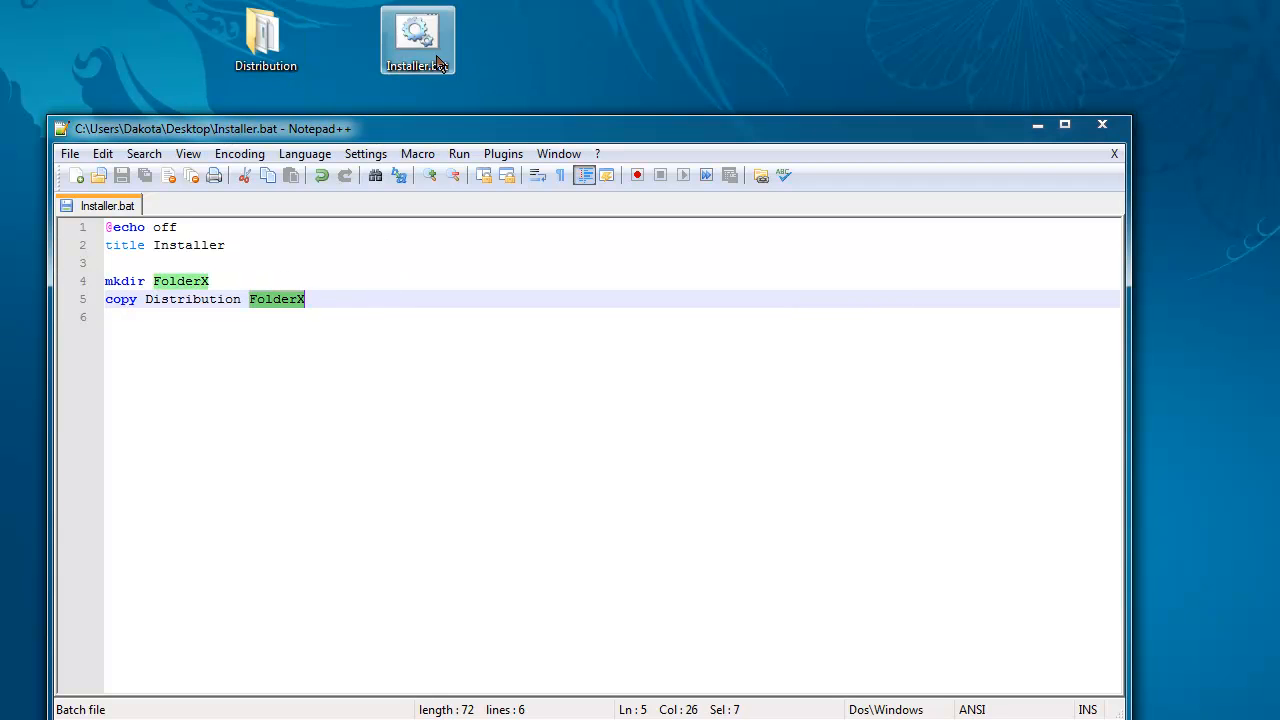
mouse_move(430, 97)
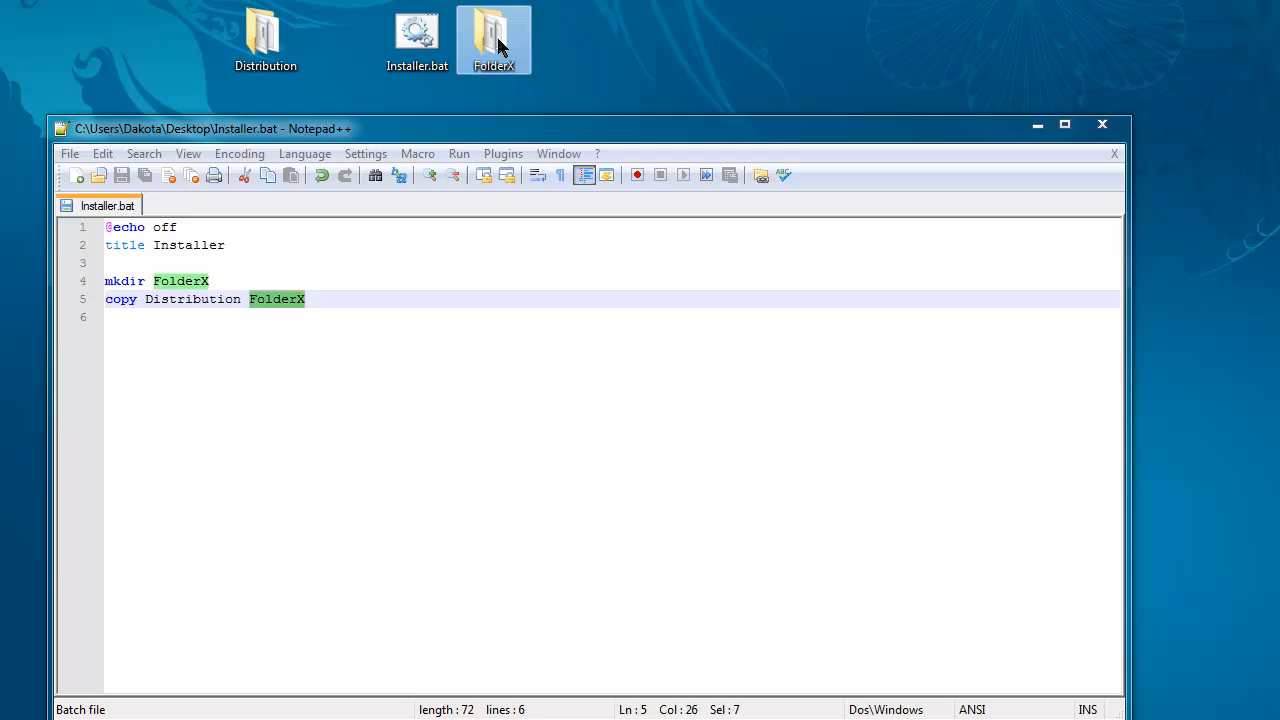
double_click(493, 39)
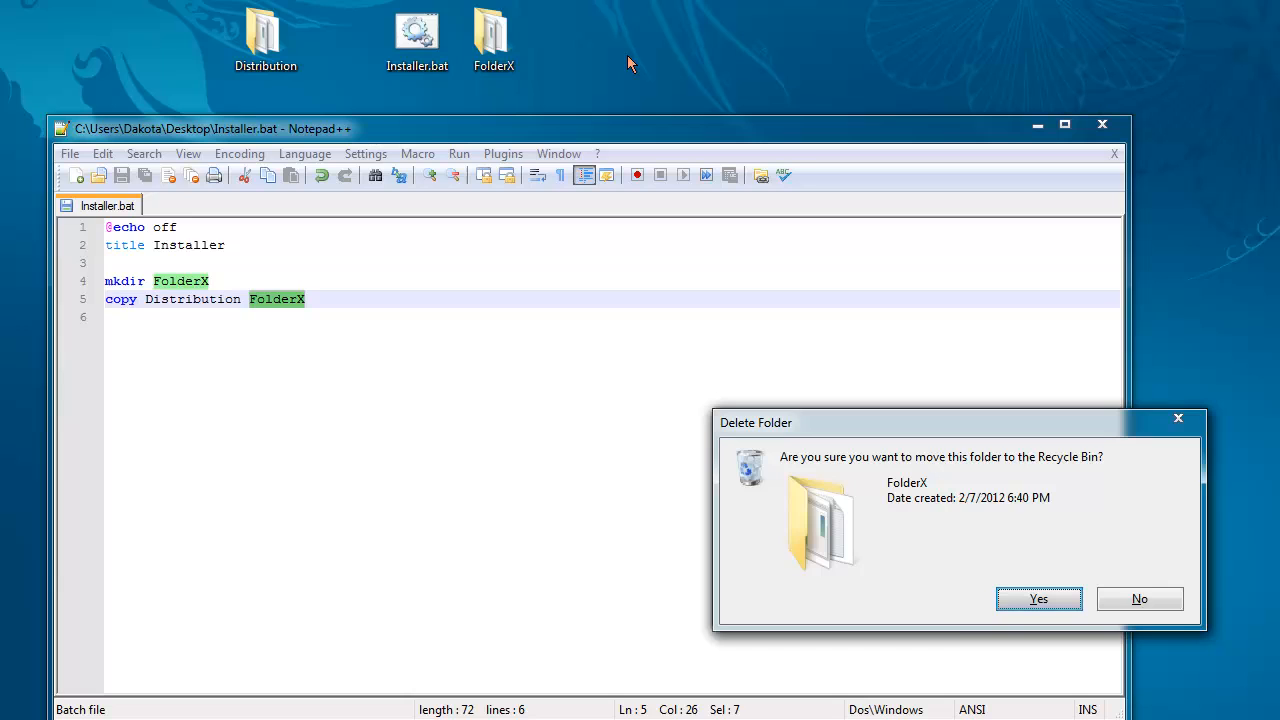
click(1038, 598)
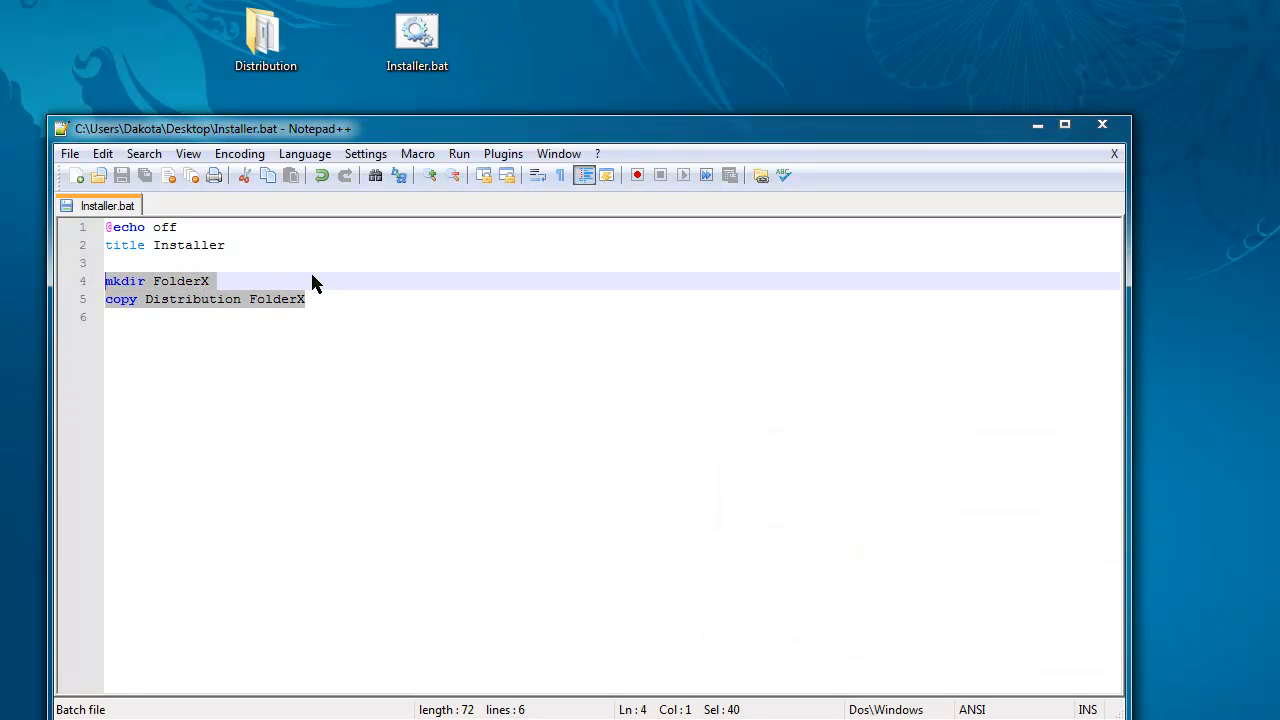
Step: Create desktop file delthis.txt, remove it with 'del delthis.txt', then erase that command
text(del)
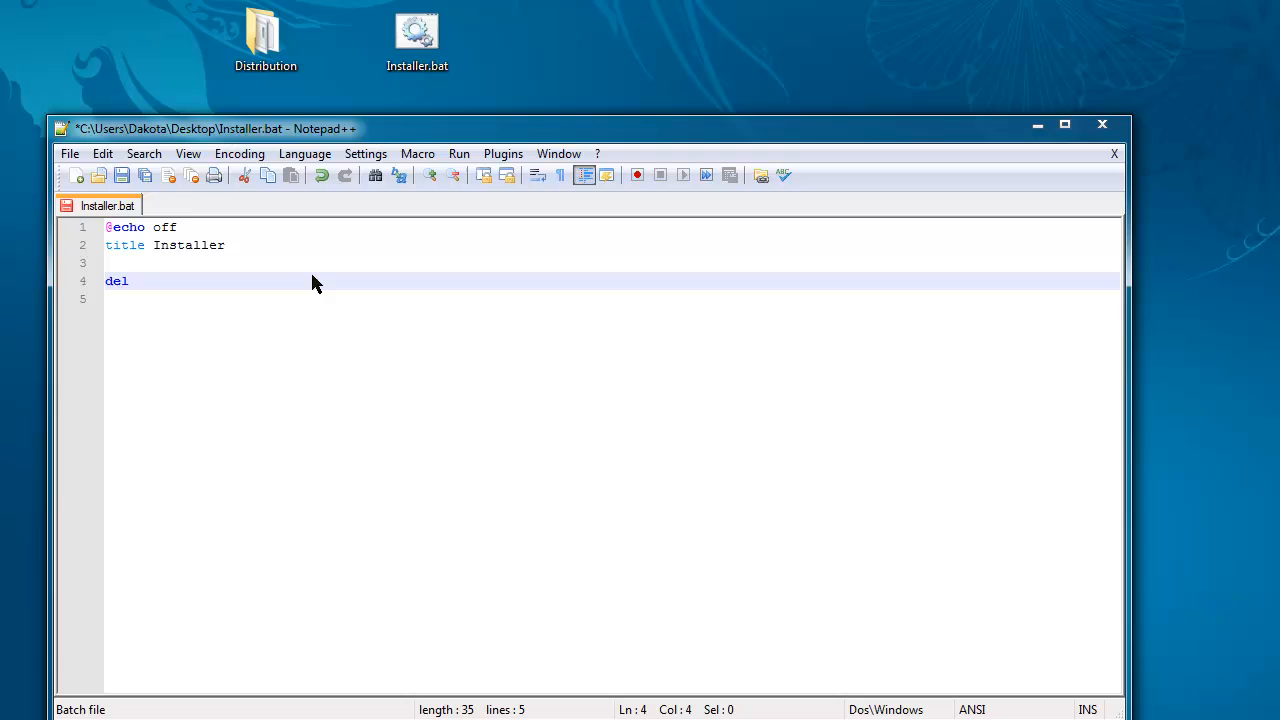
text(" ")
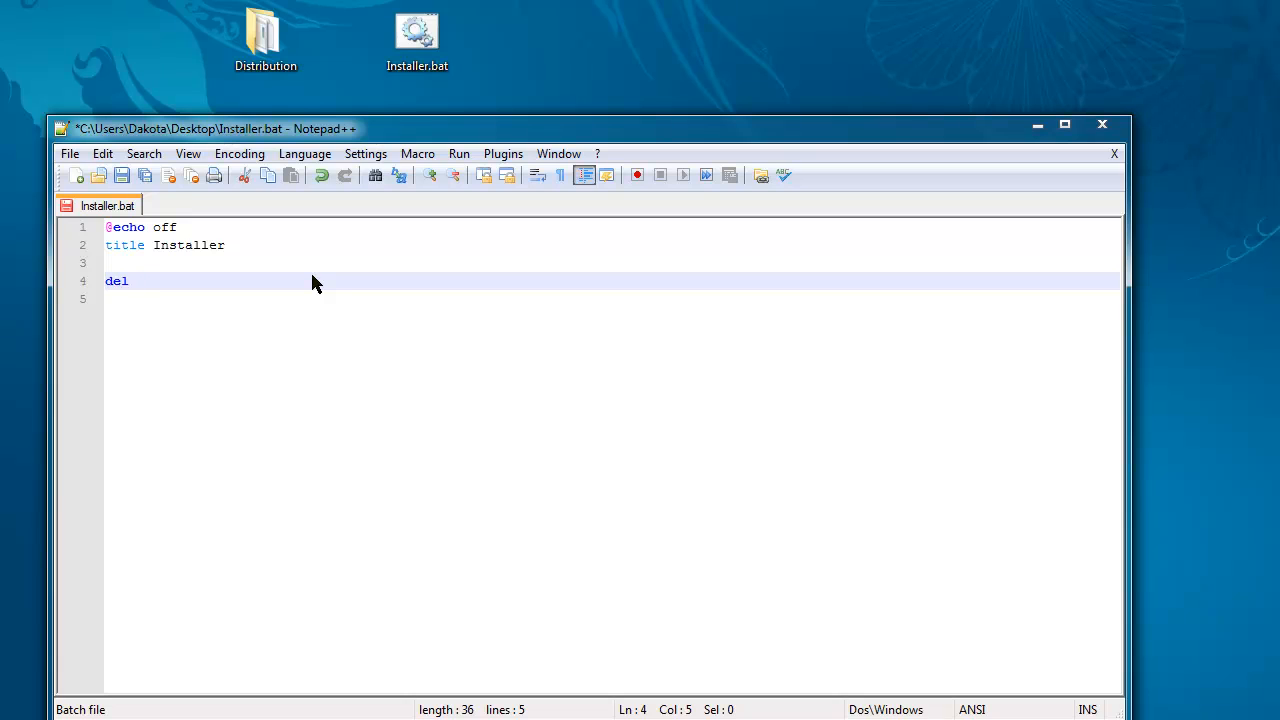
mouse_move(503, 41)
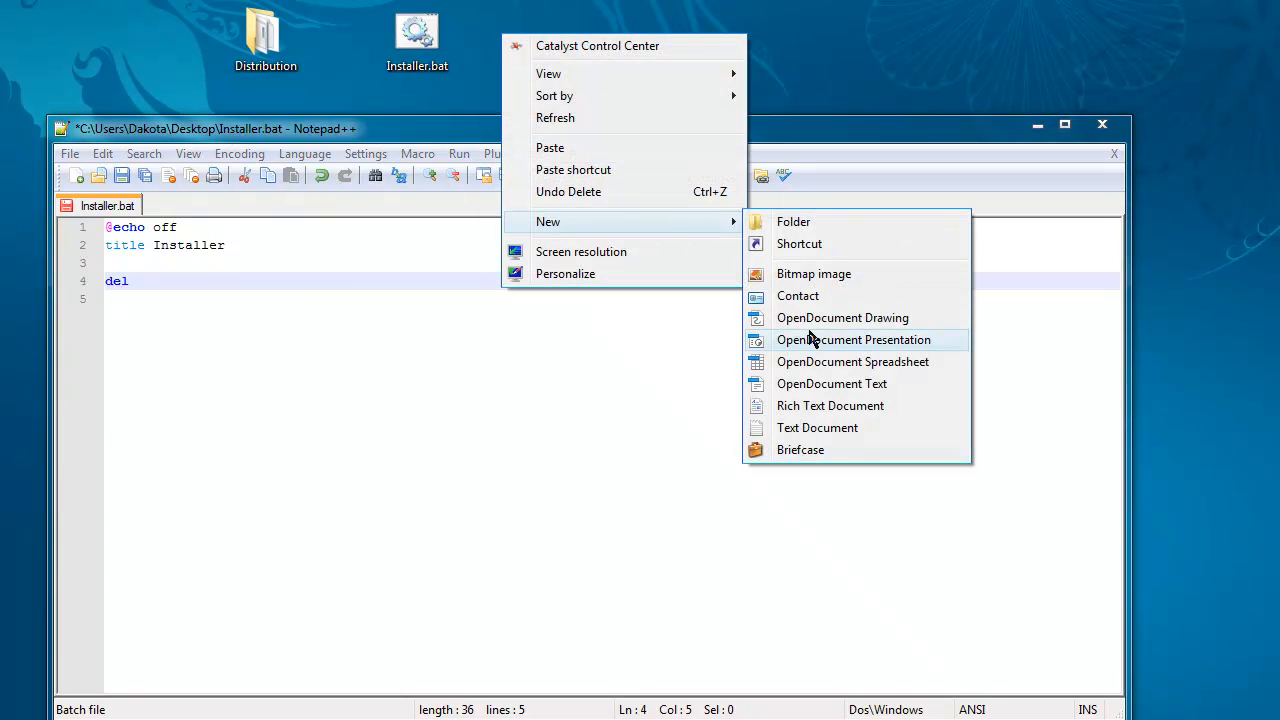
click(817, 427)
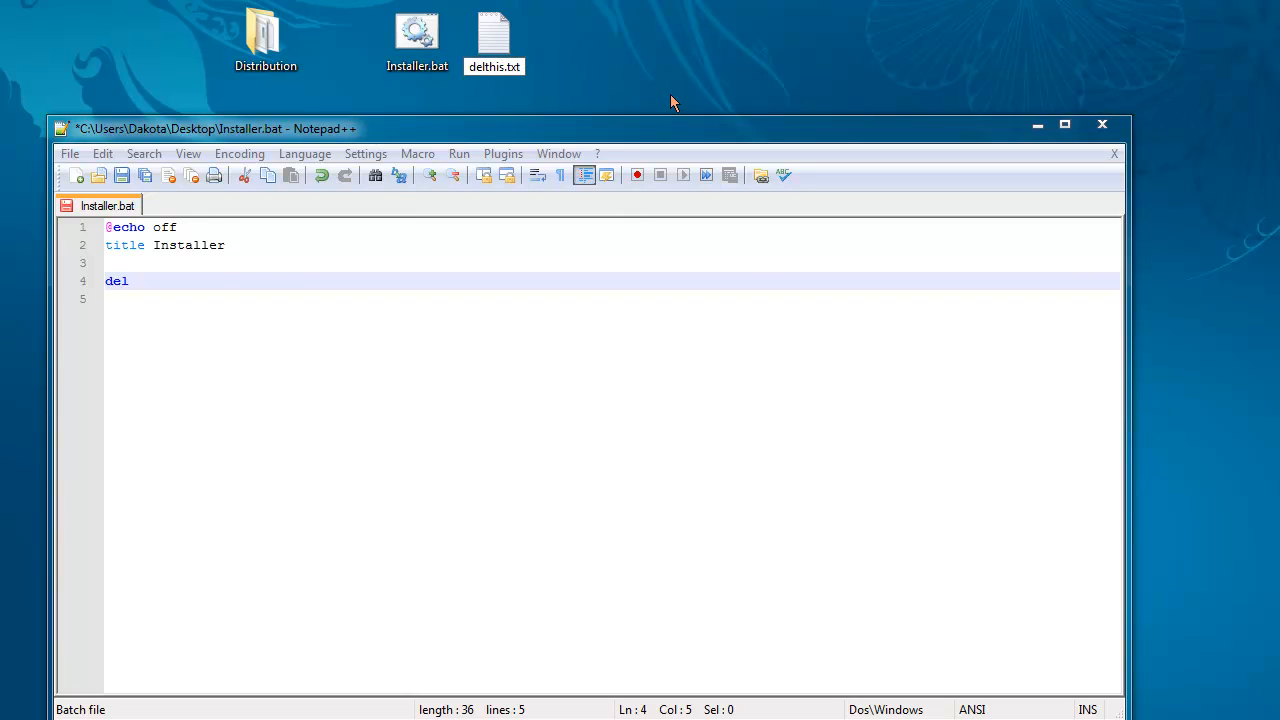
text(de)
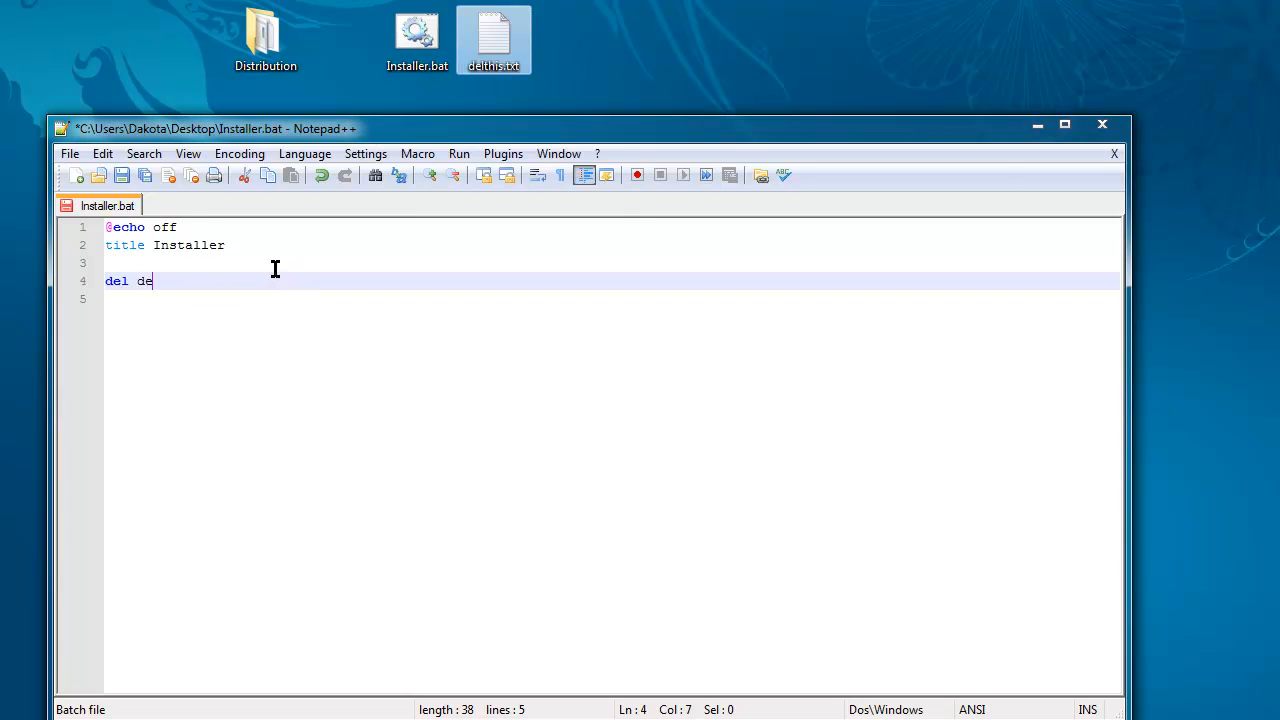
text(lthis.txt)
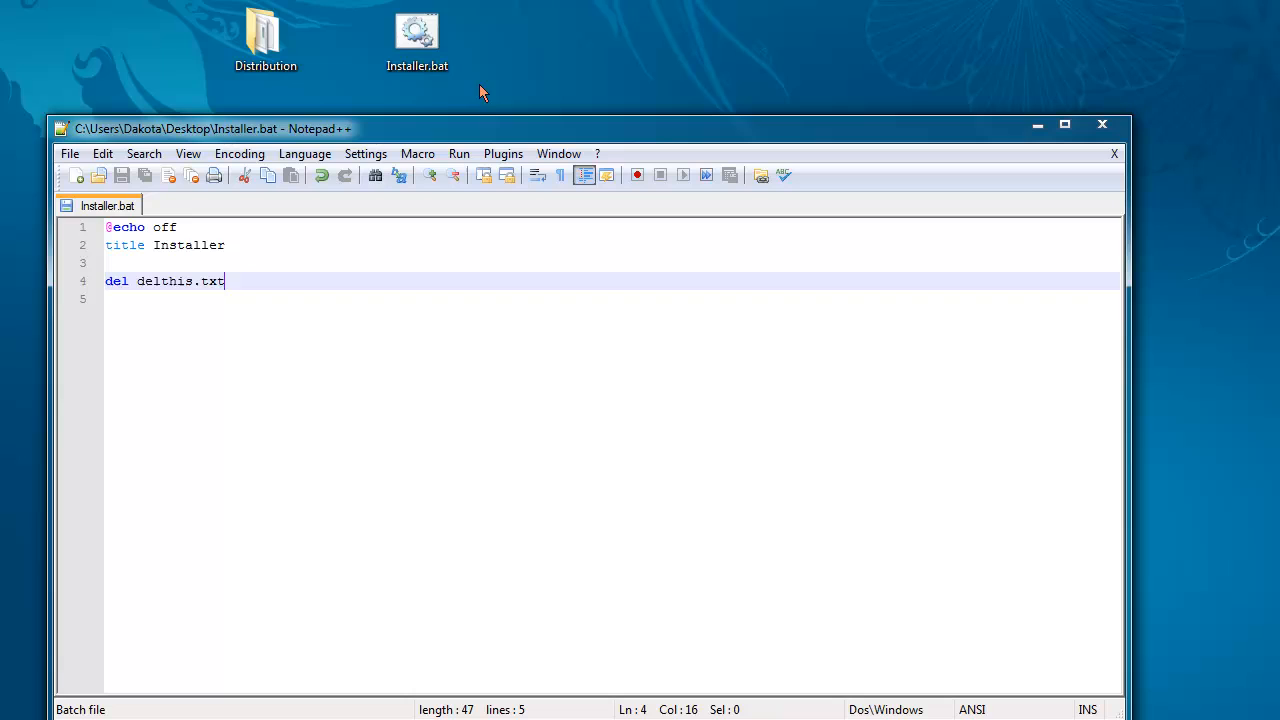
mouse_move(490, 42)
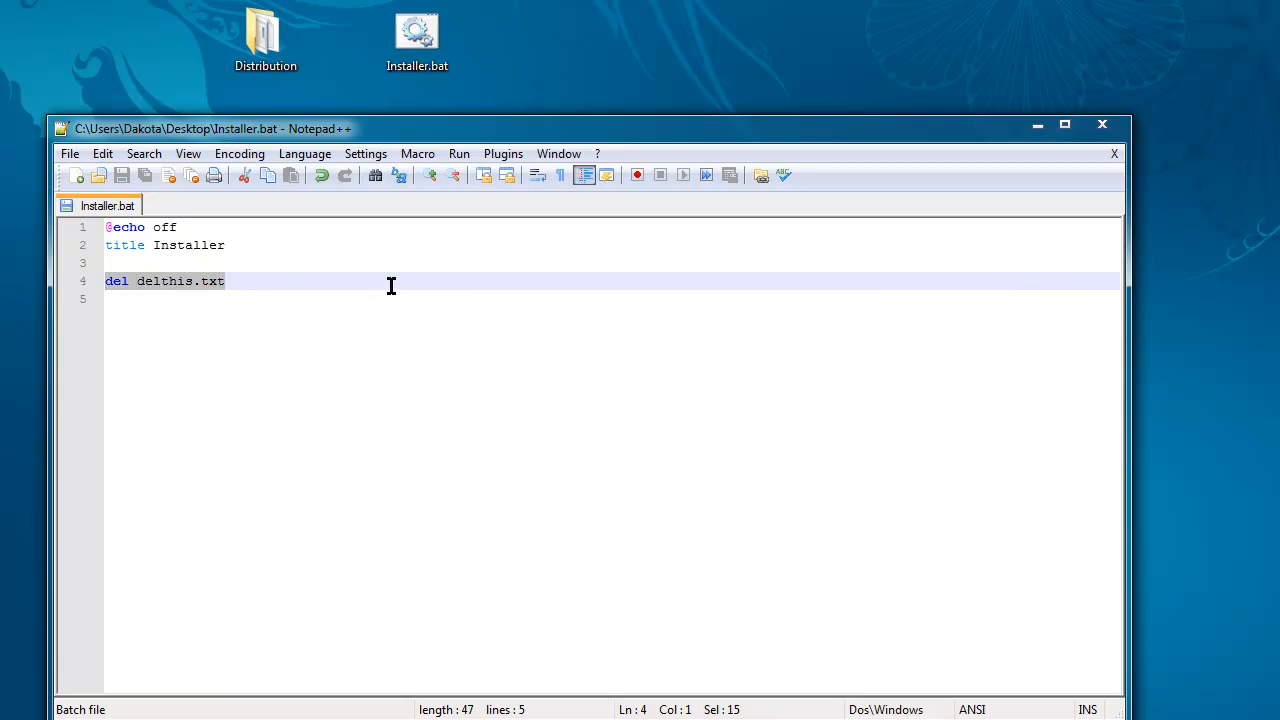
key(Delete)
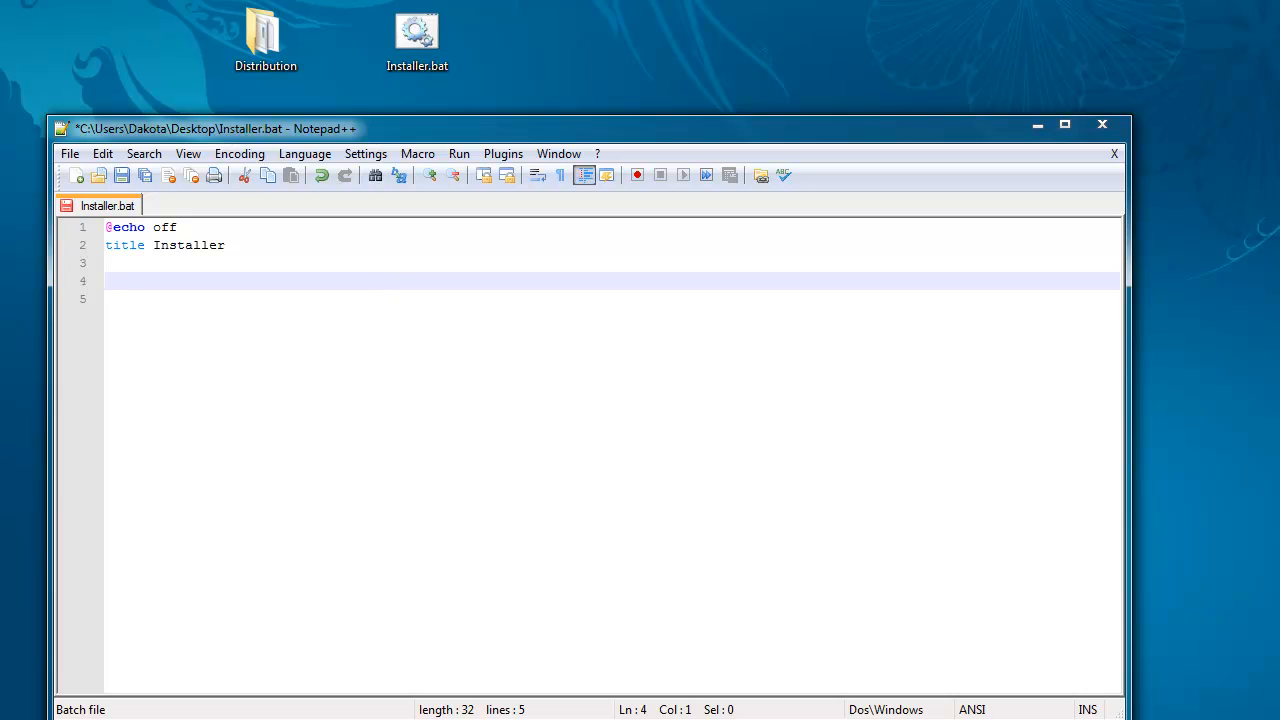
mouse_move(781, 540)
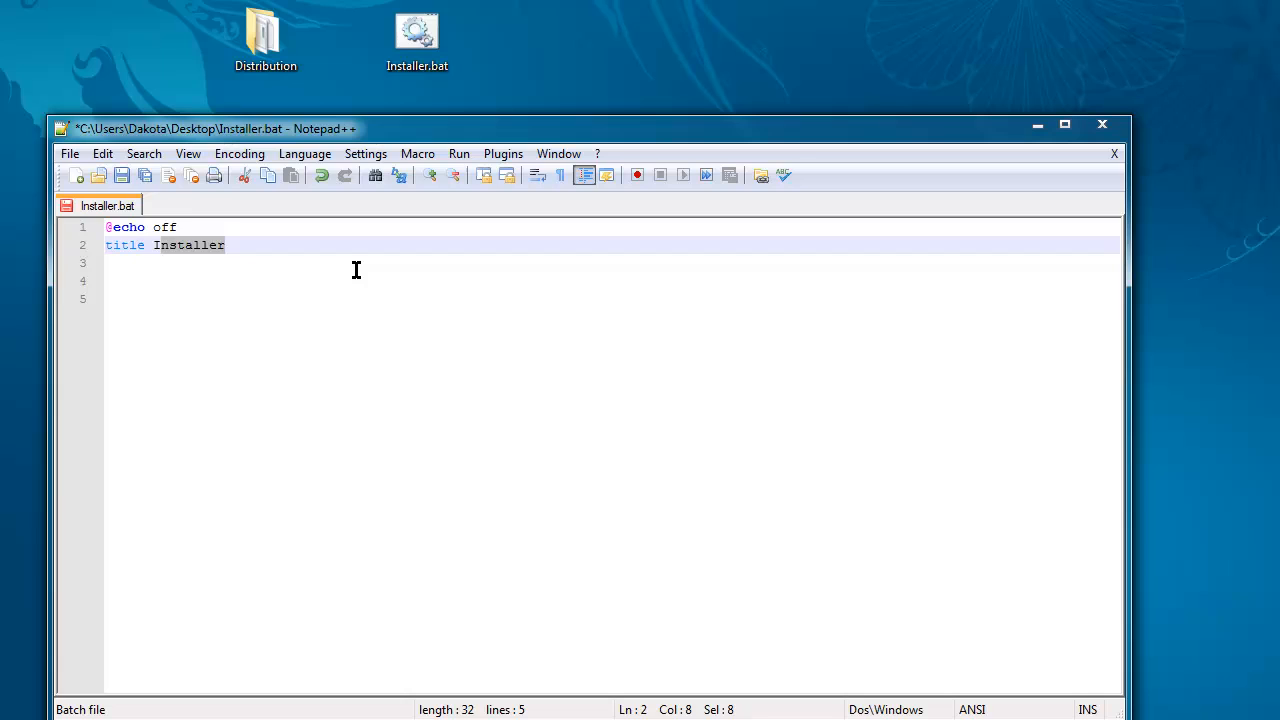
Step: Retitle the script lolSpam and add a pause line on line 6
text(lolSpam)
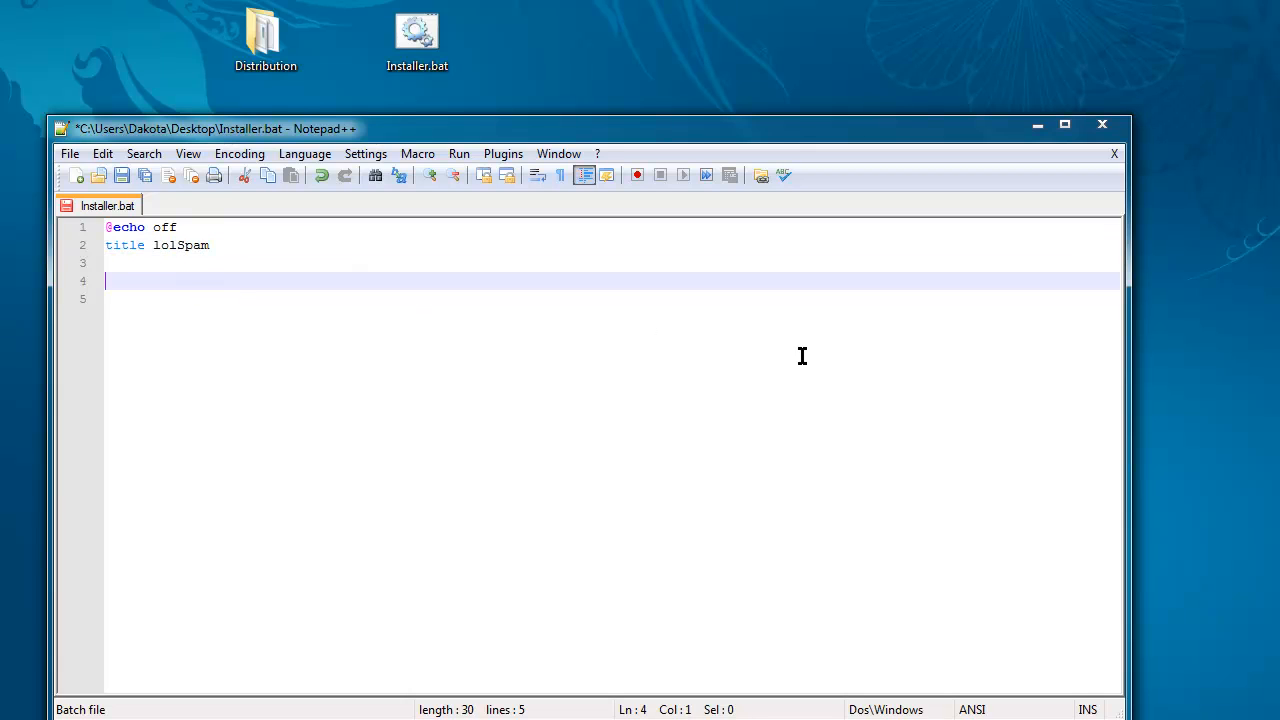
text(pause)
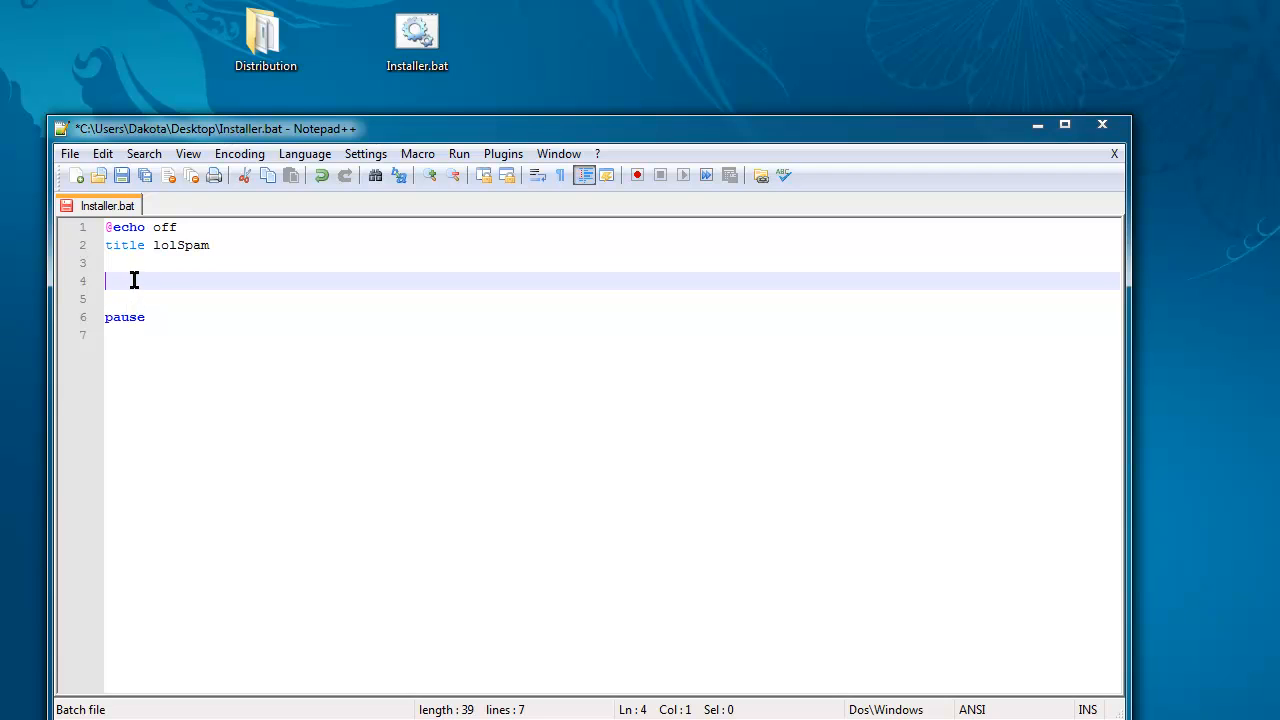
mouse_move(170, 276)
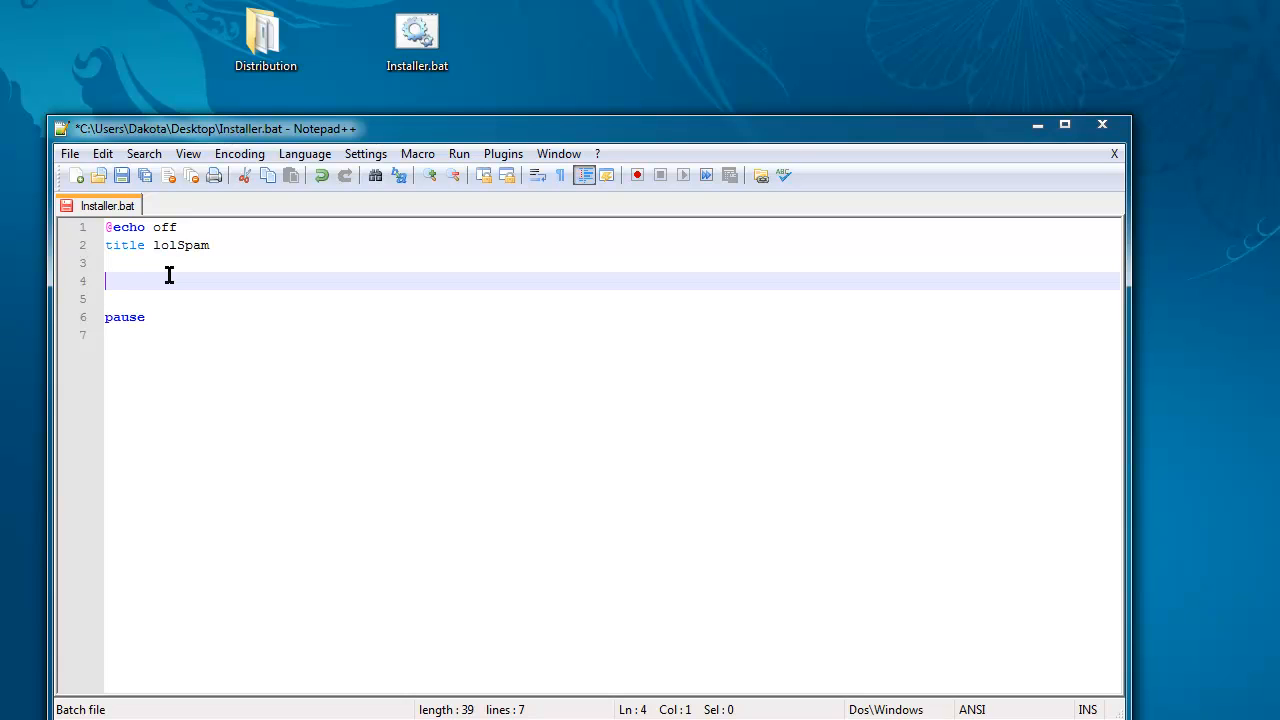
Step: Start the loop header with 'for /L %%G'
text(for)
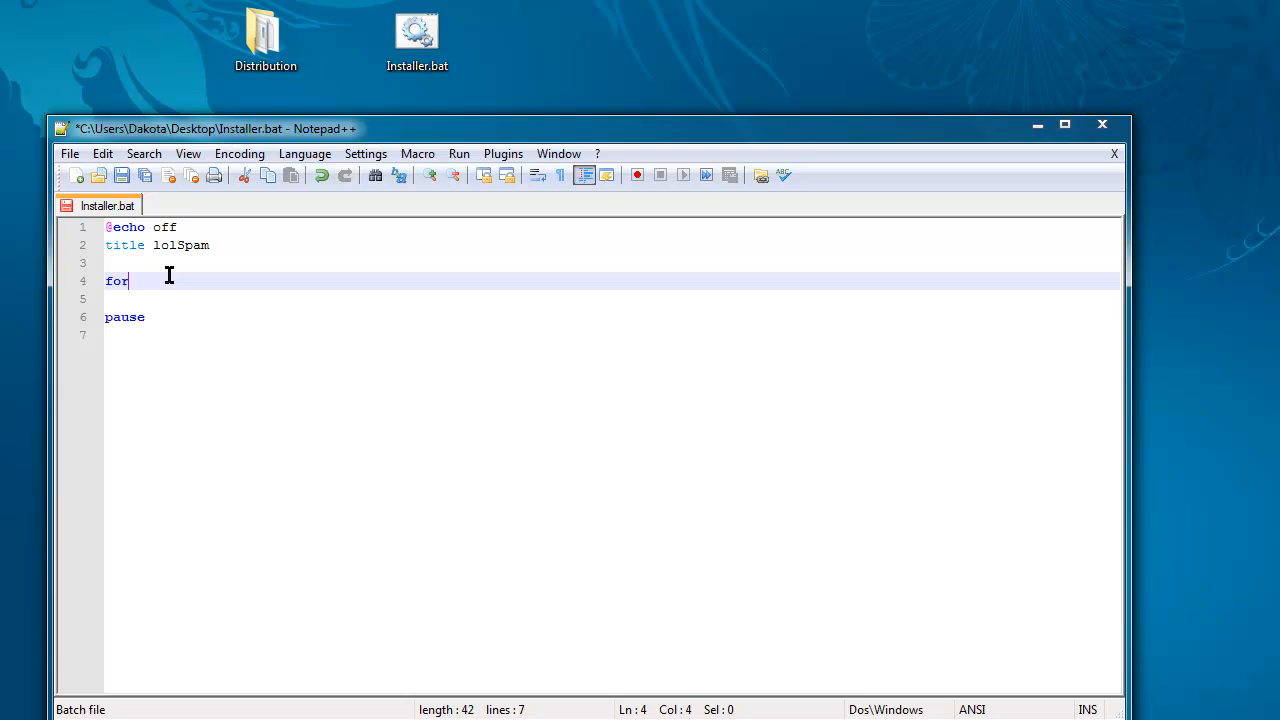
text(/)
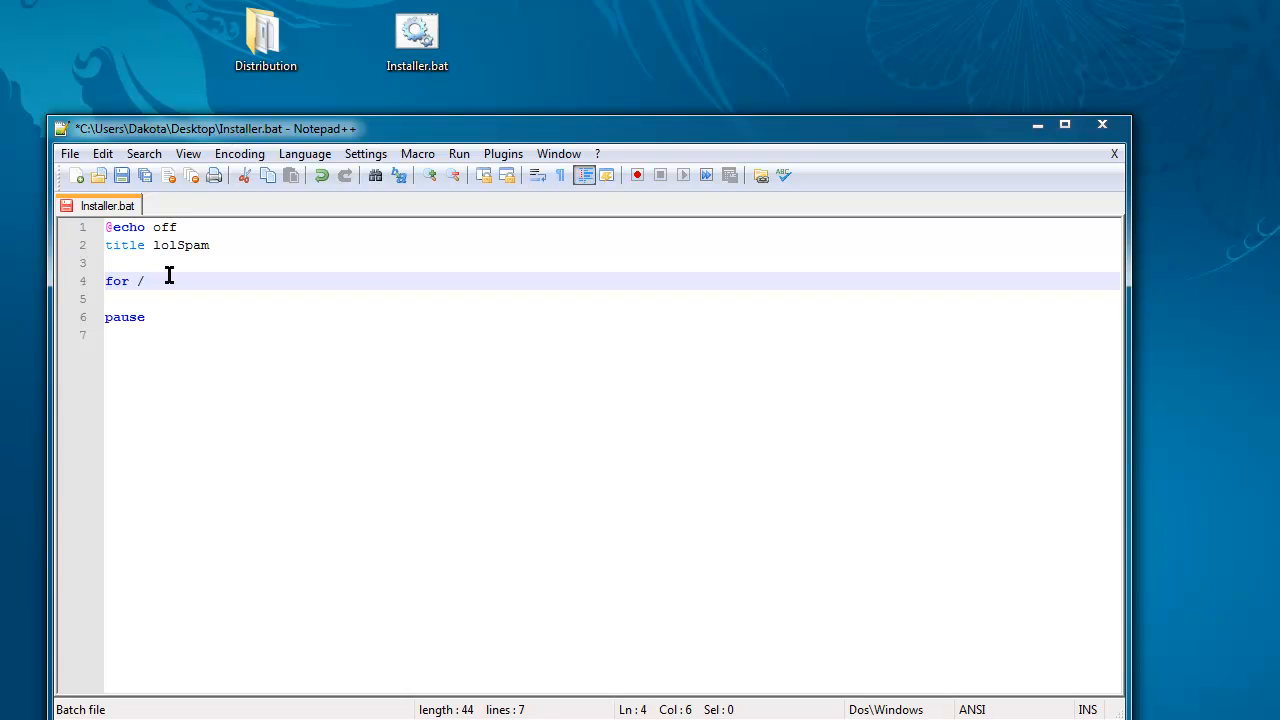
text(L)
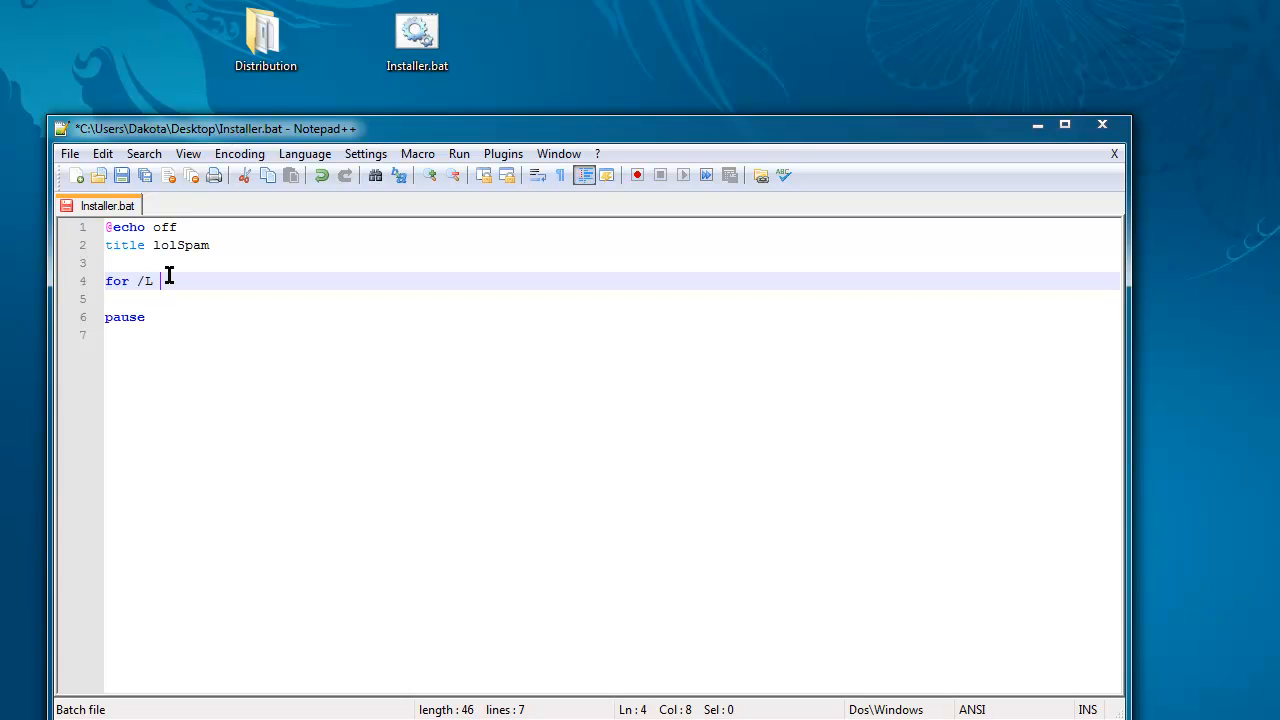
text(%%)
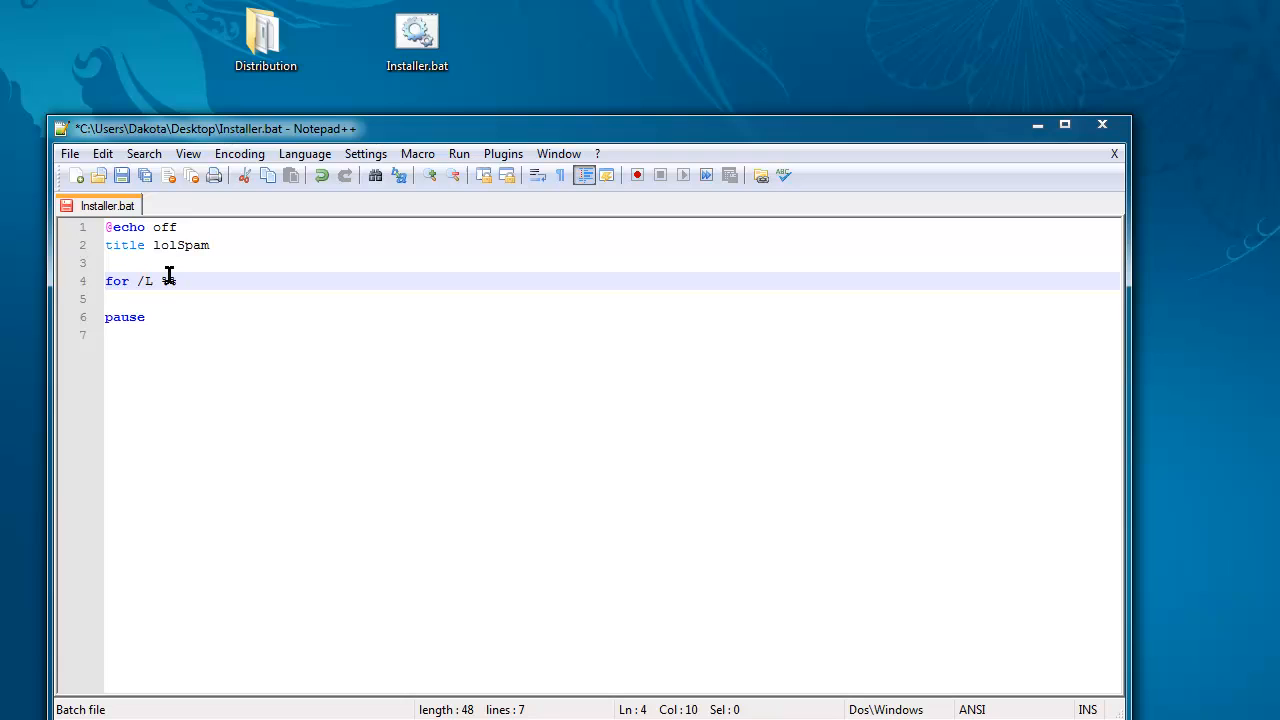
text(G in ()
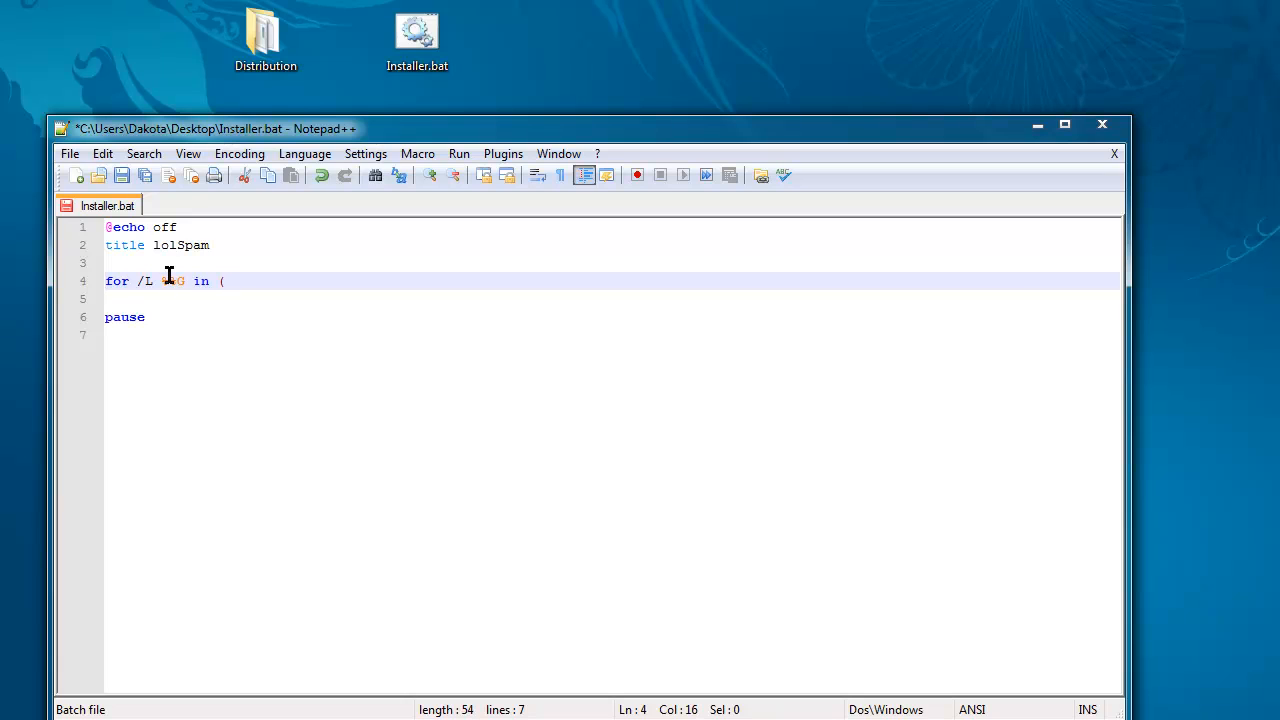
Step: Complete the header as 'in (1, 1, 10) do (' with a closing ')' below
click(224, 281)
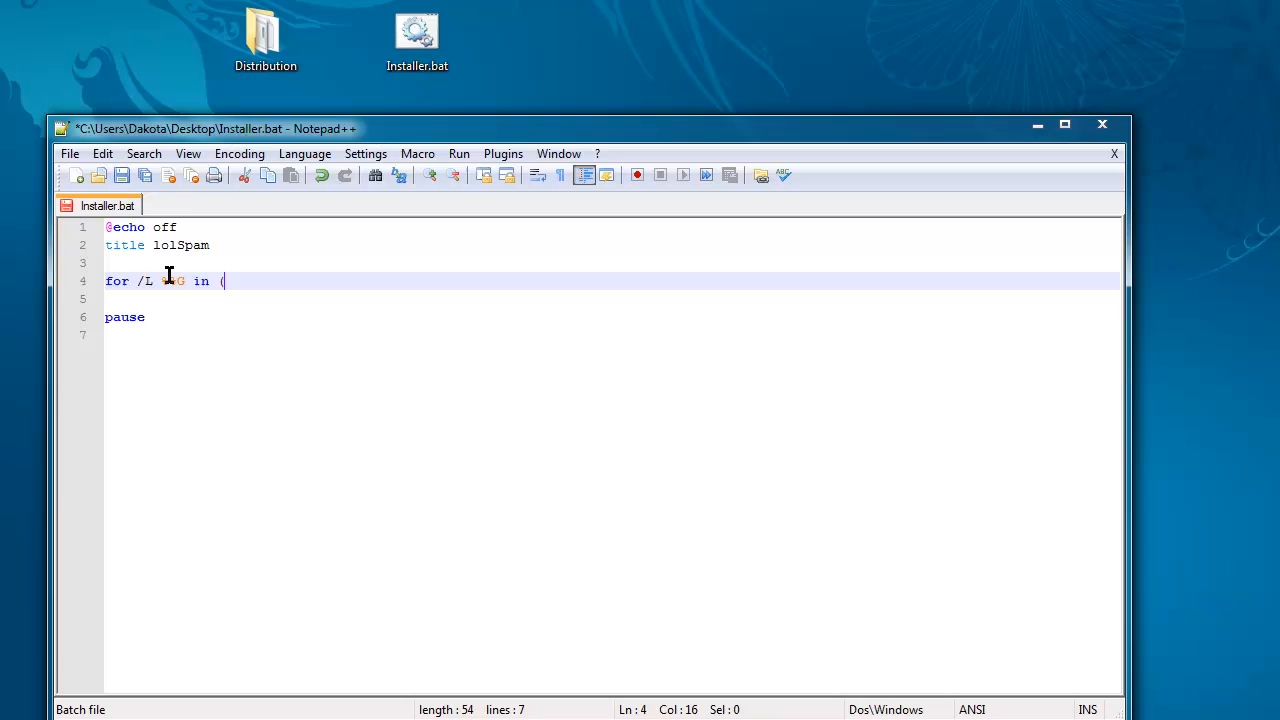
text(1)
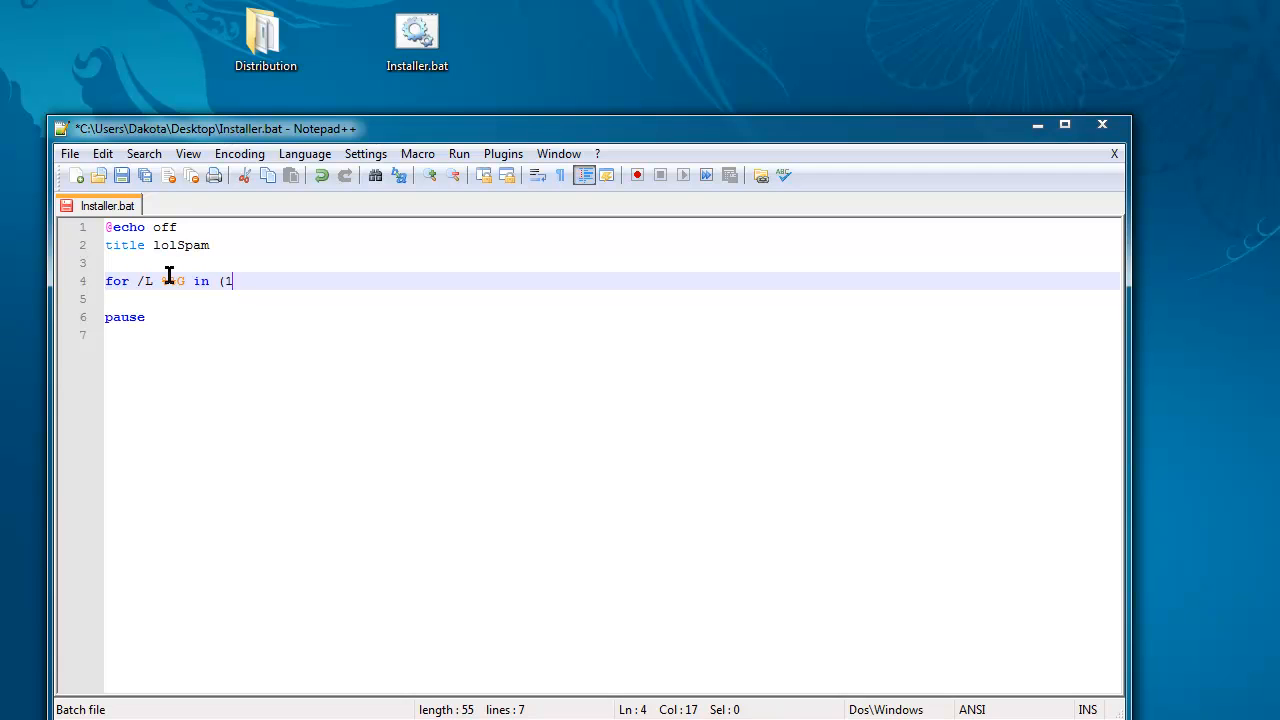
text(,)
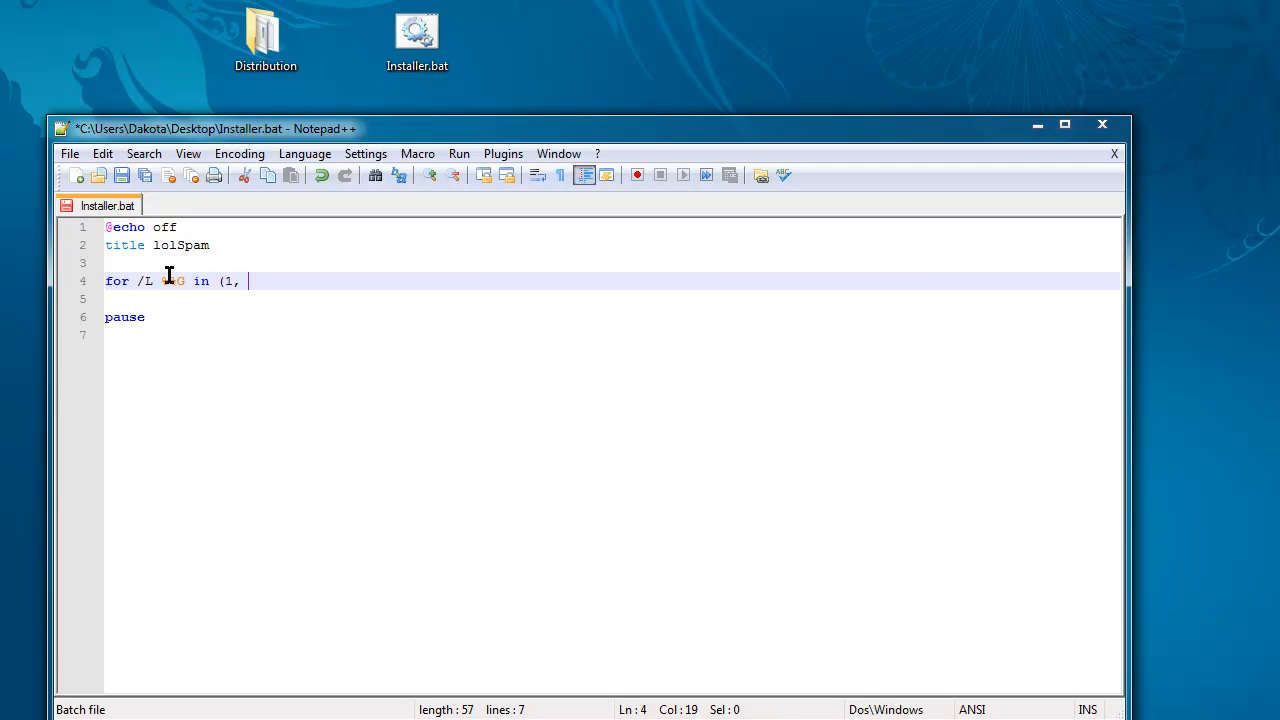
text(1,)
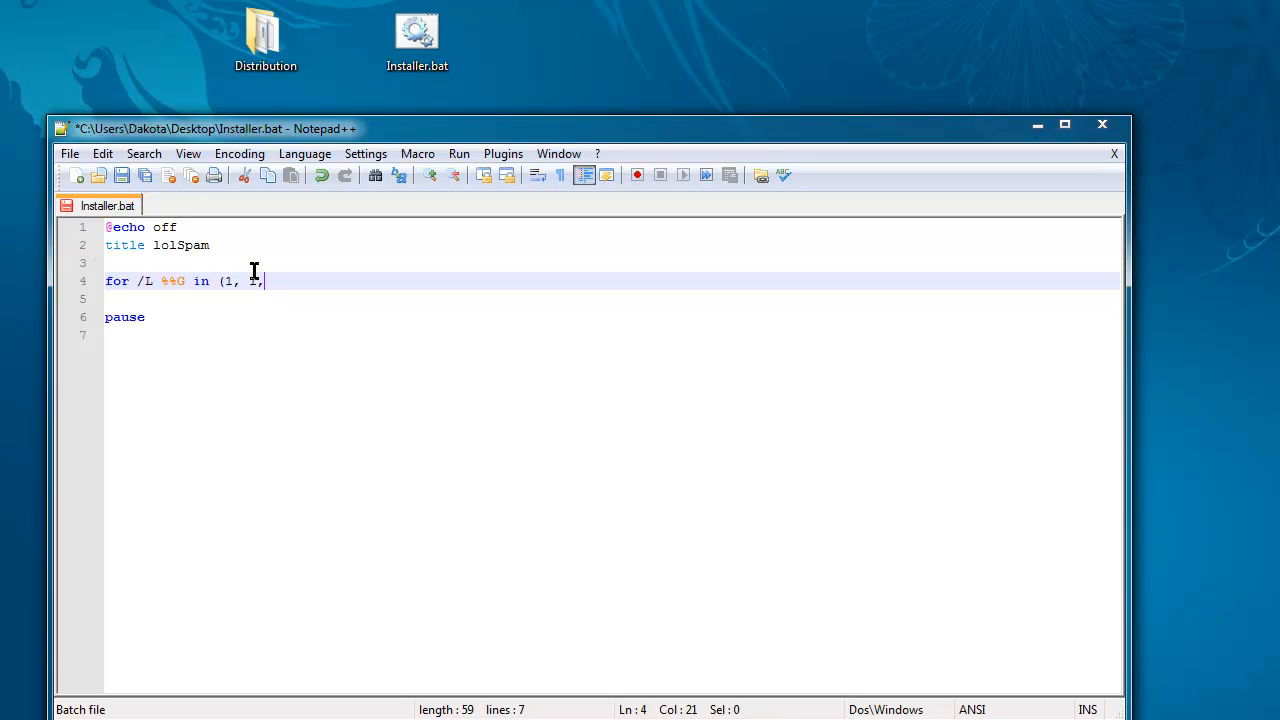
text(1)
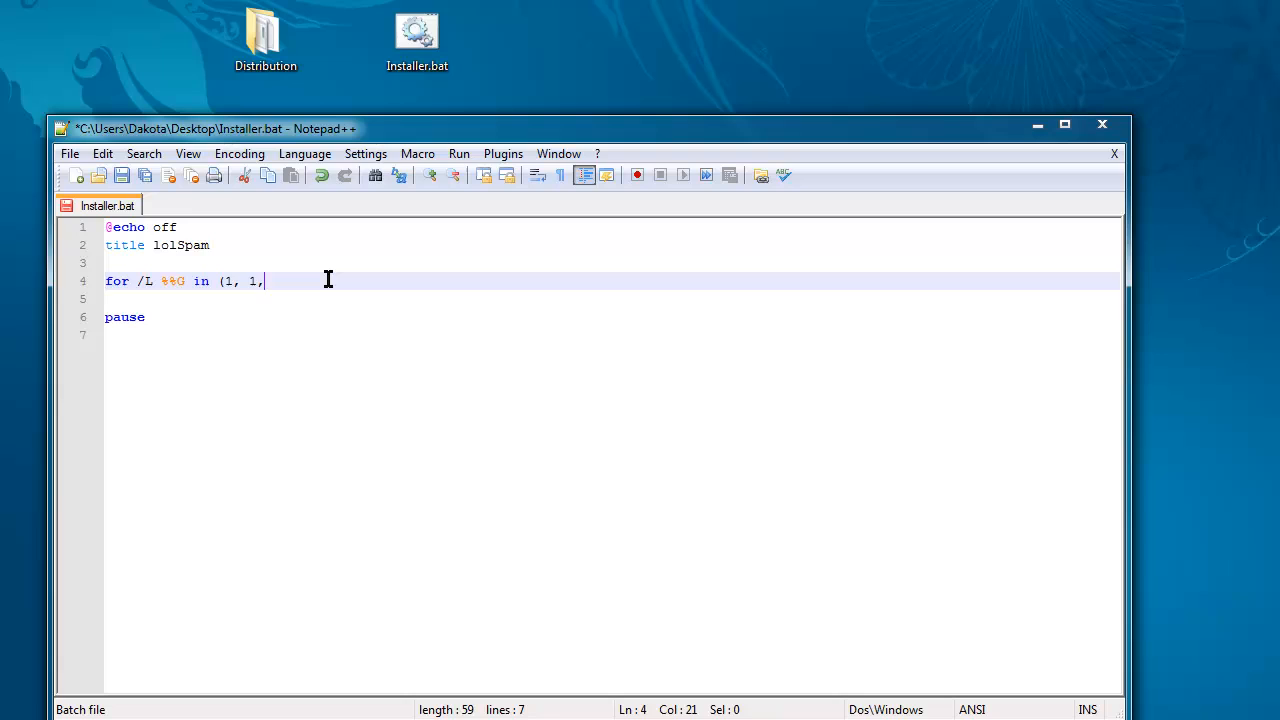
text(10)
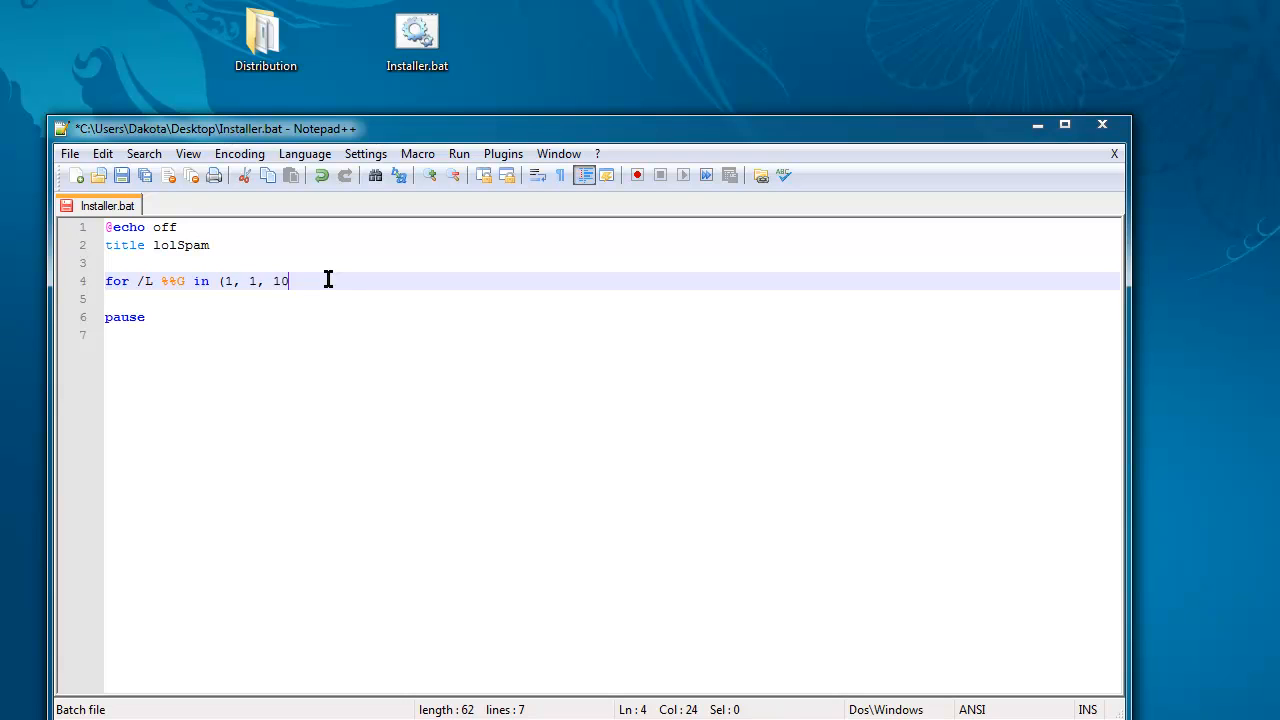
text())
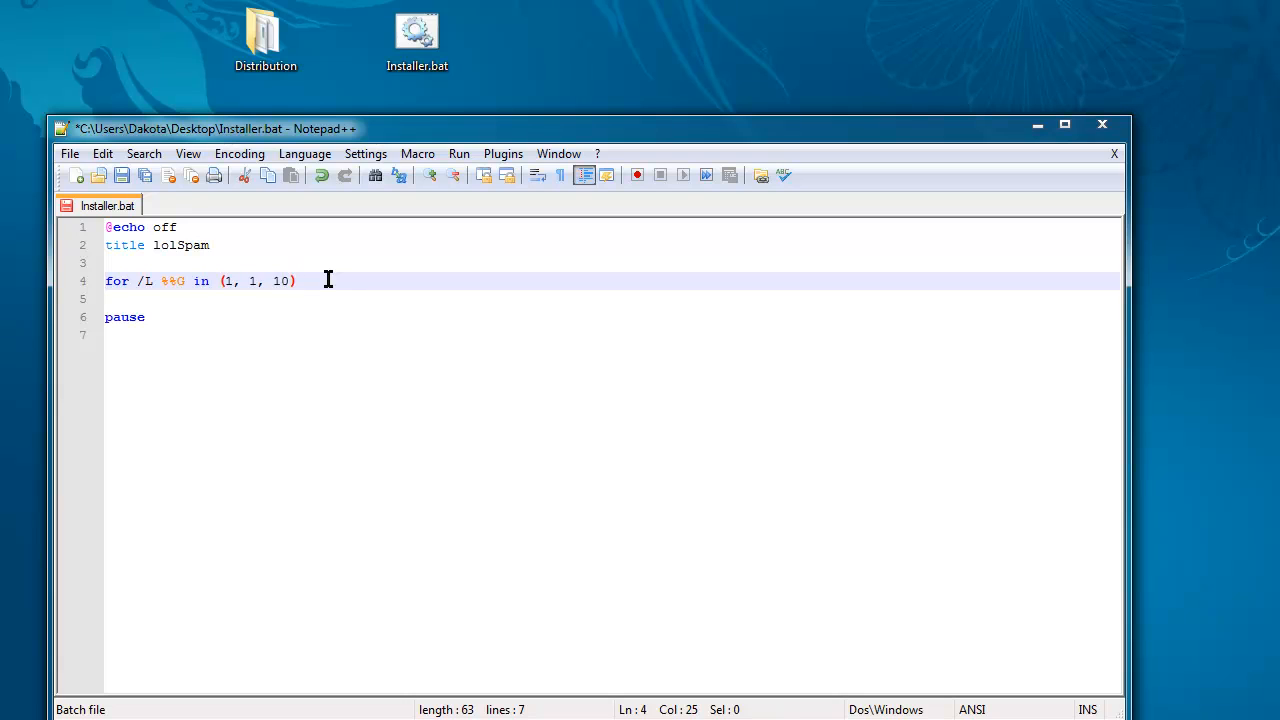
text(do)
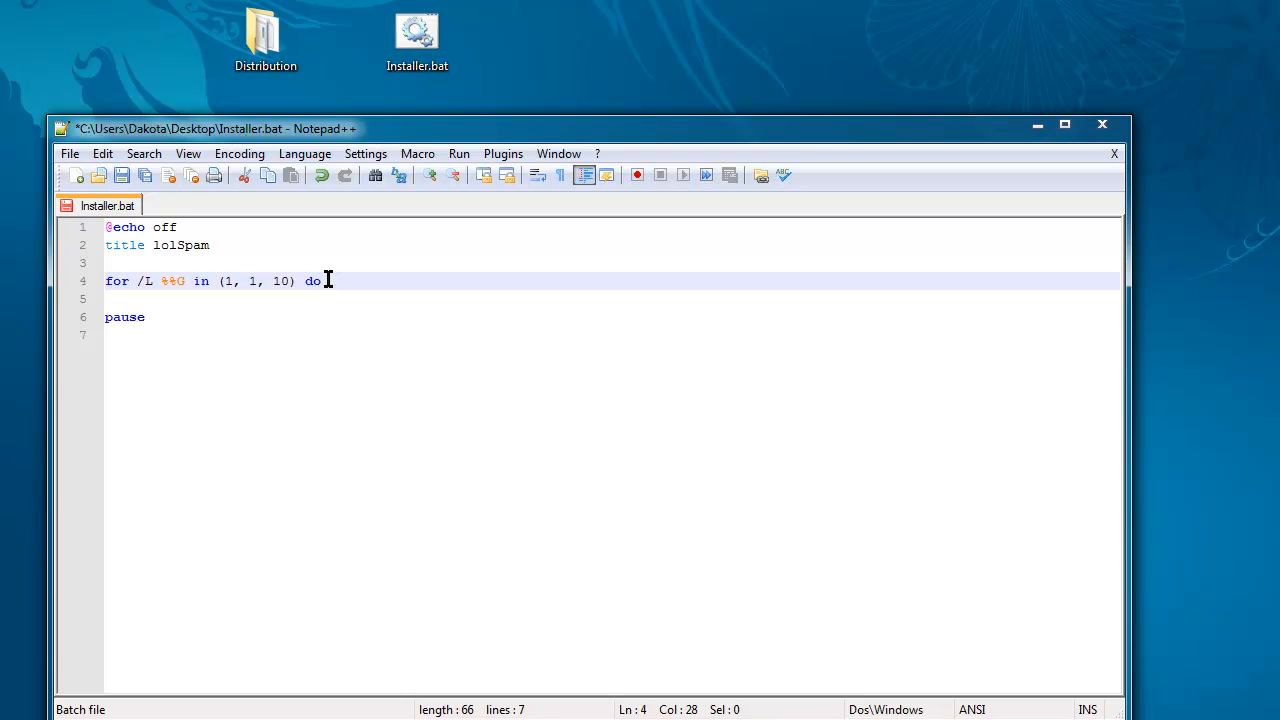
key(Enter)
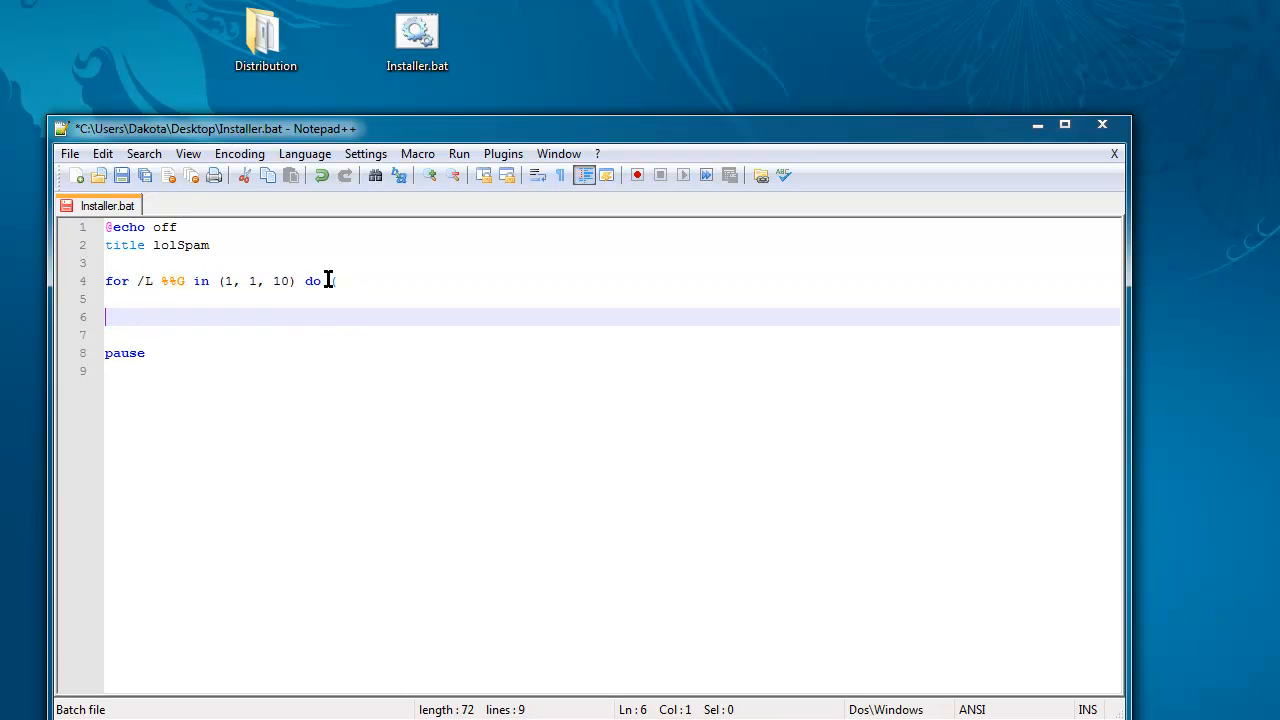
text())
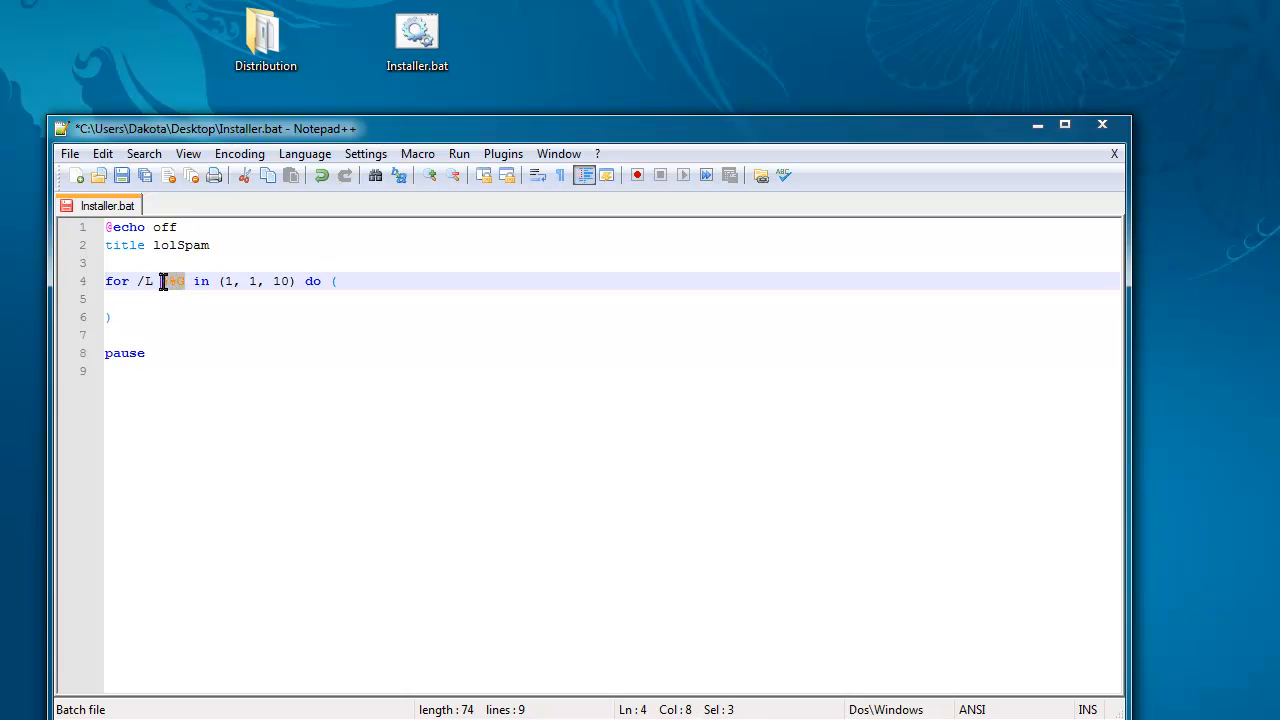
Step: Add 'mkdir %%G' inside the loop body
click(190, 299)
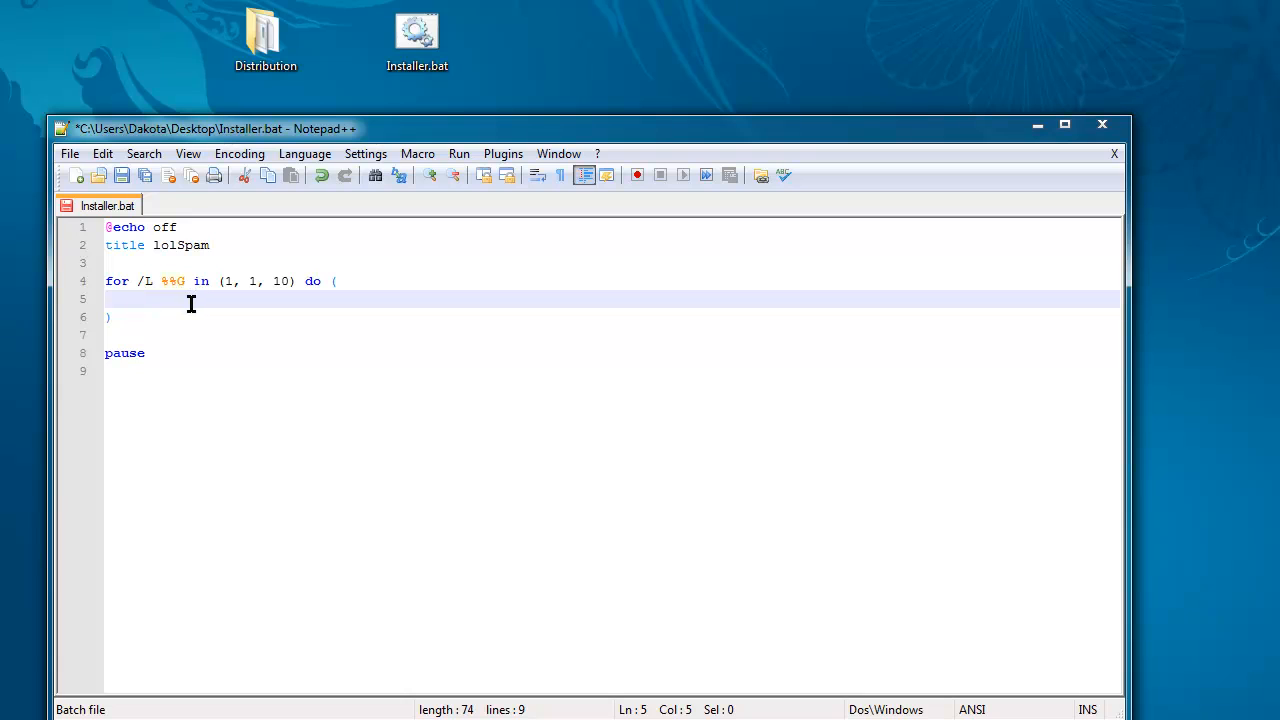
text(mkdir)
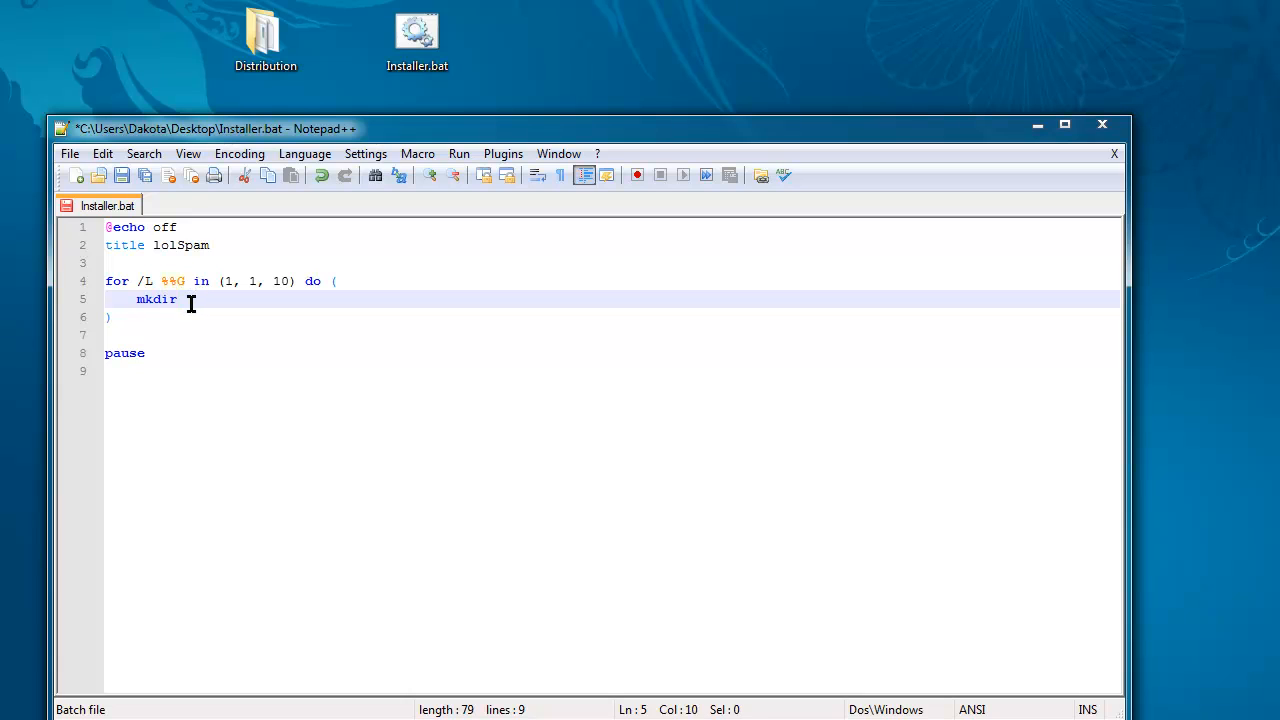
text(" ")
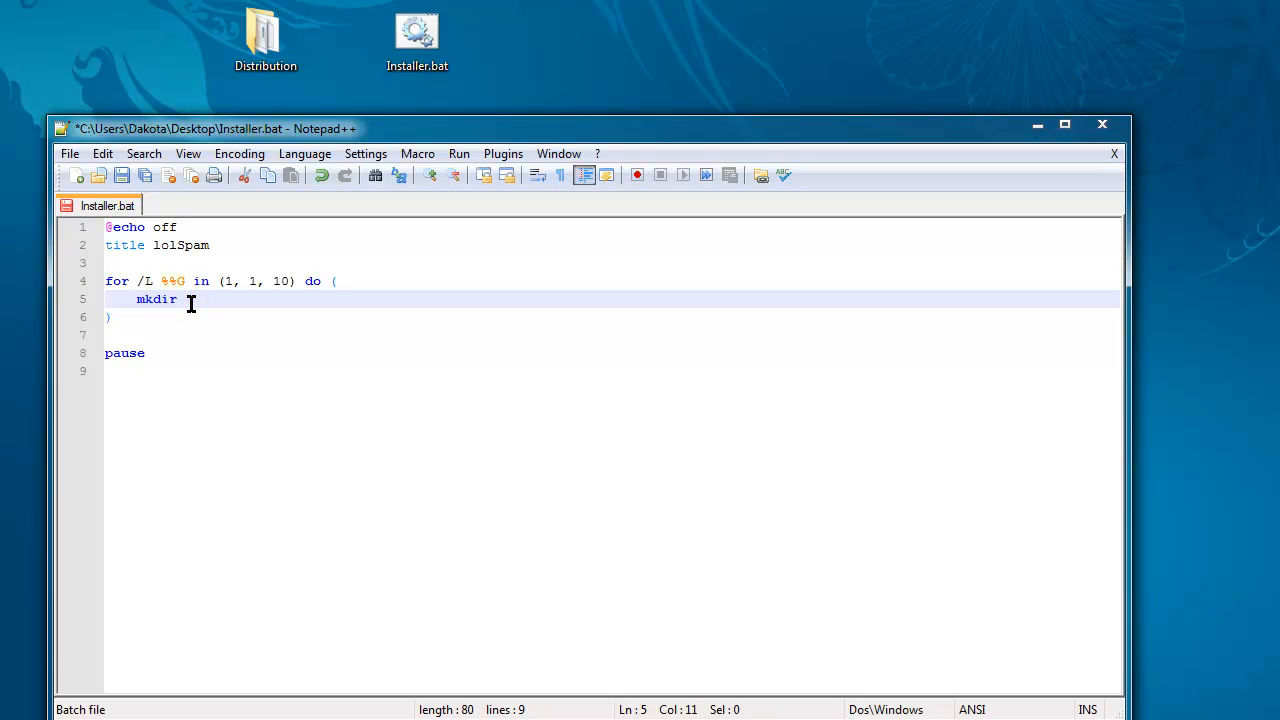
text(%G)
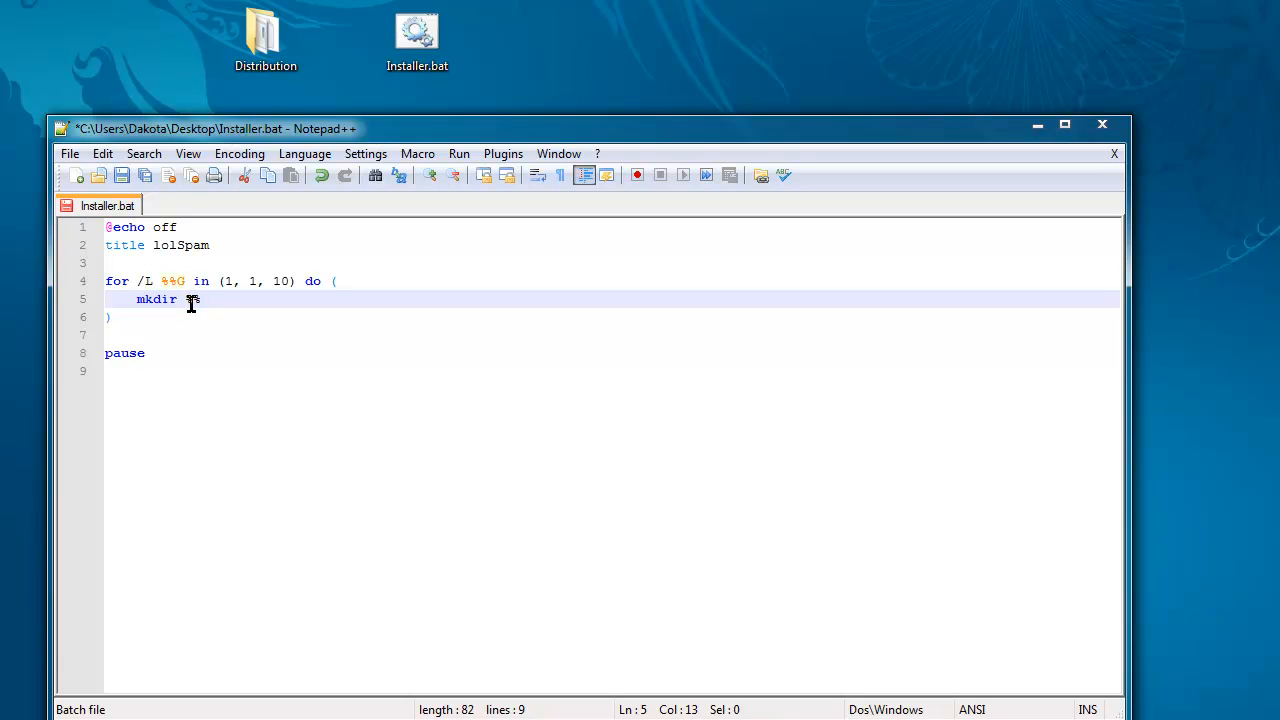
text(%%G)
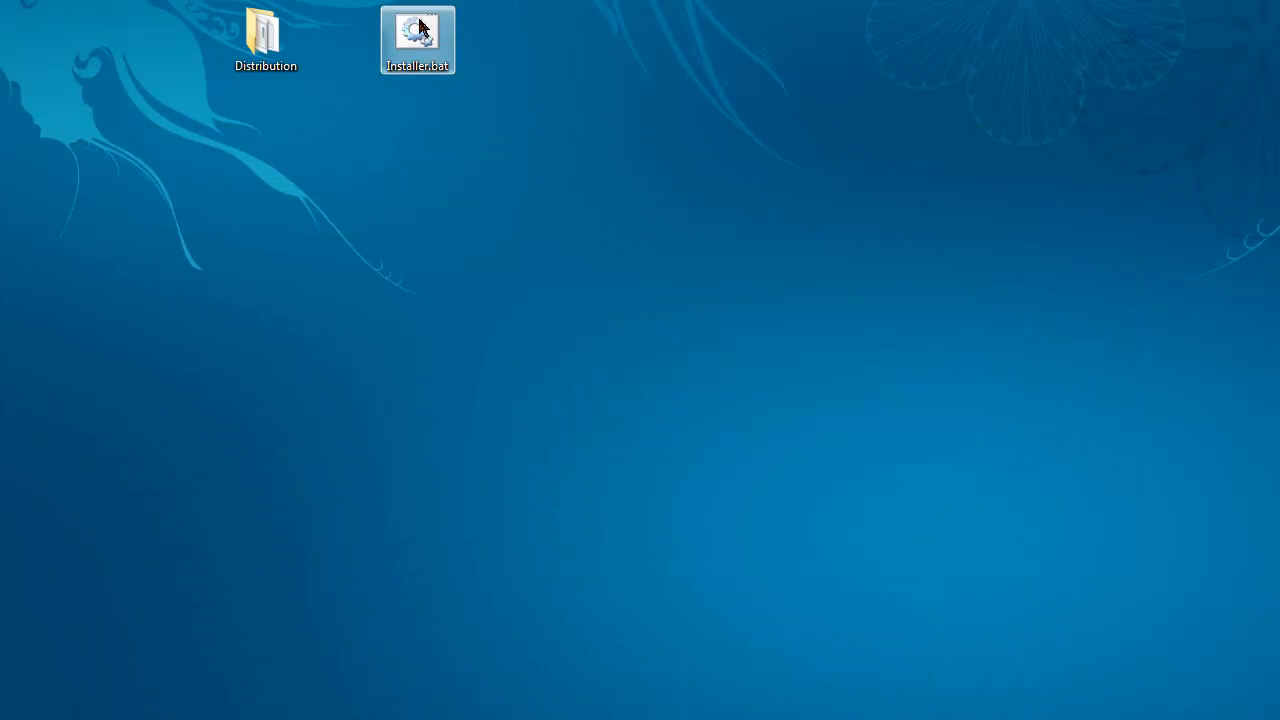
Step: Run Installer.bat, recycle the created desktop folders 1–10, and reopen the script showing mkdir %%G
double_click(417, 35)
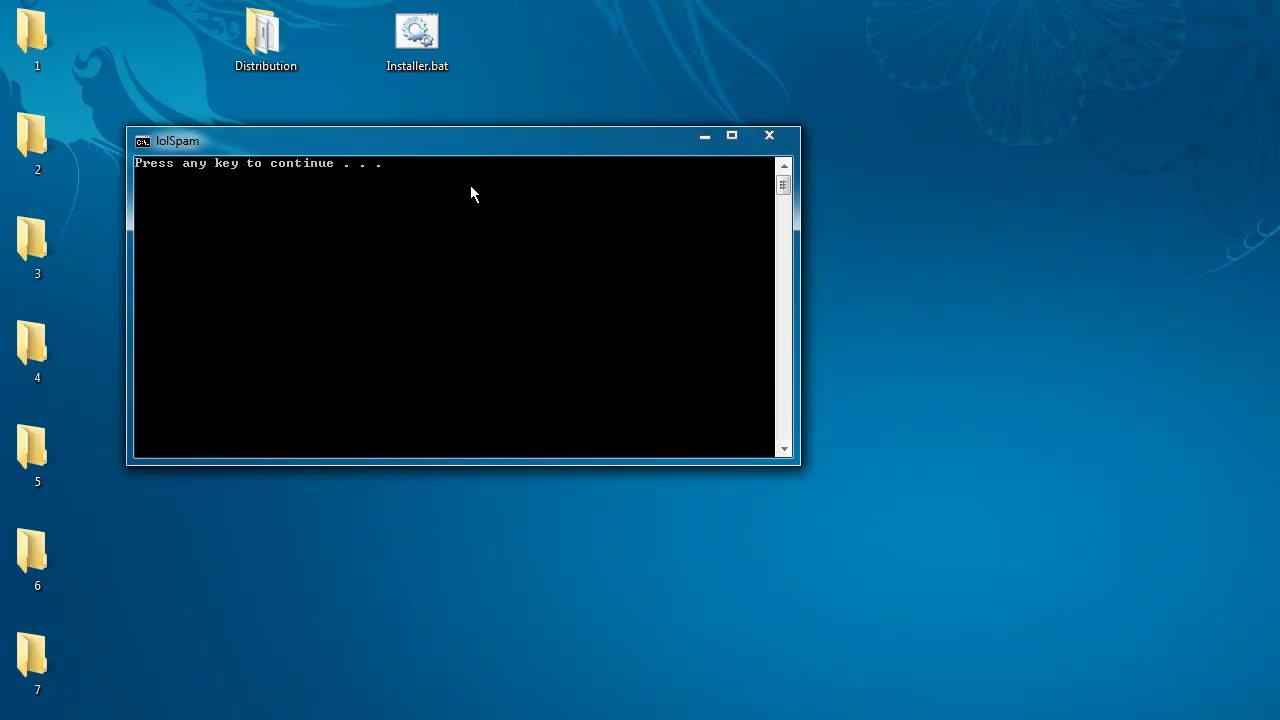
key(enter)
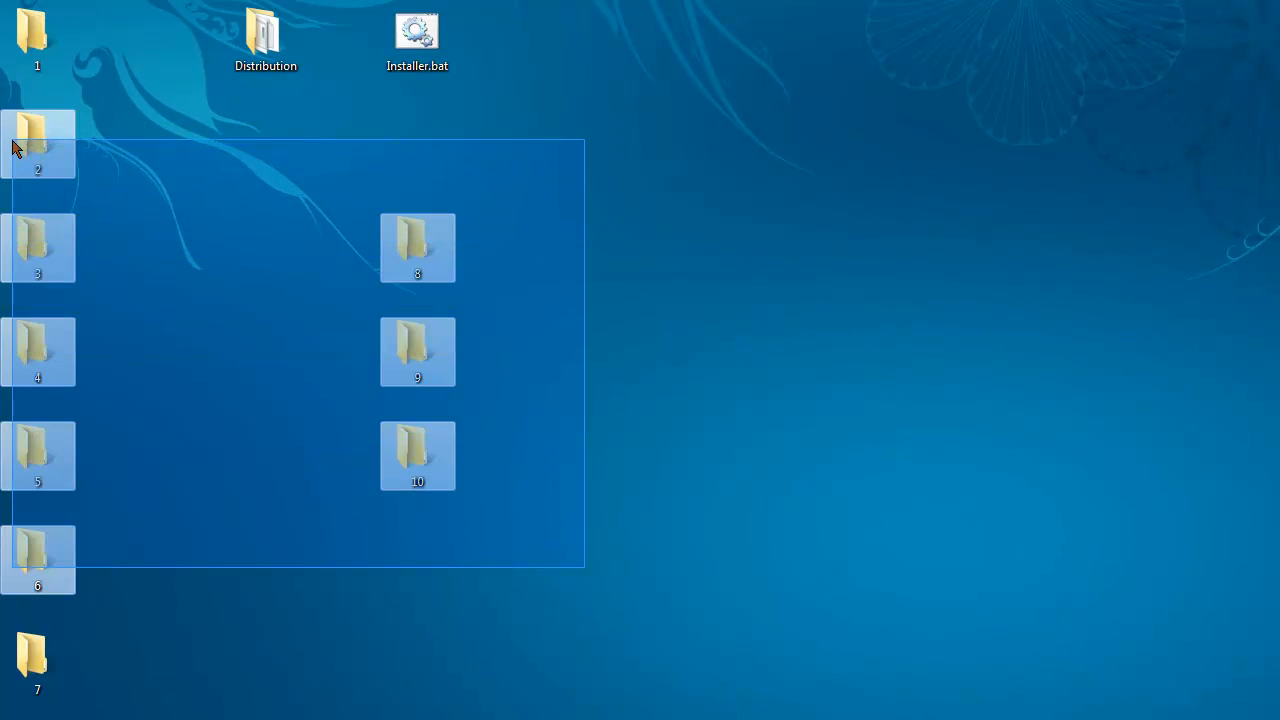
click(197, 217)
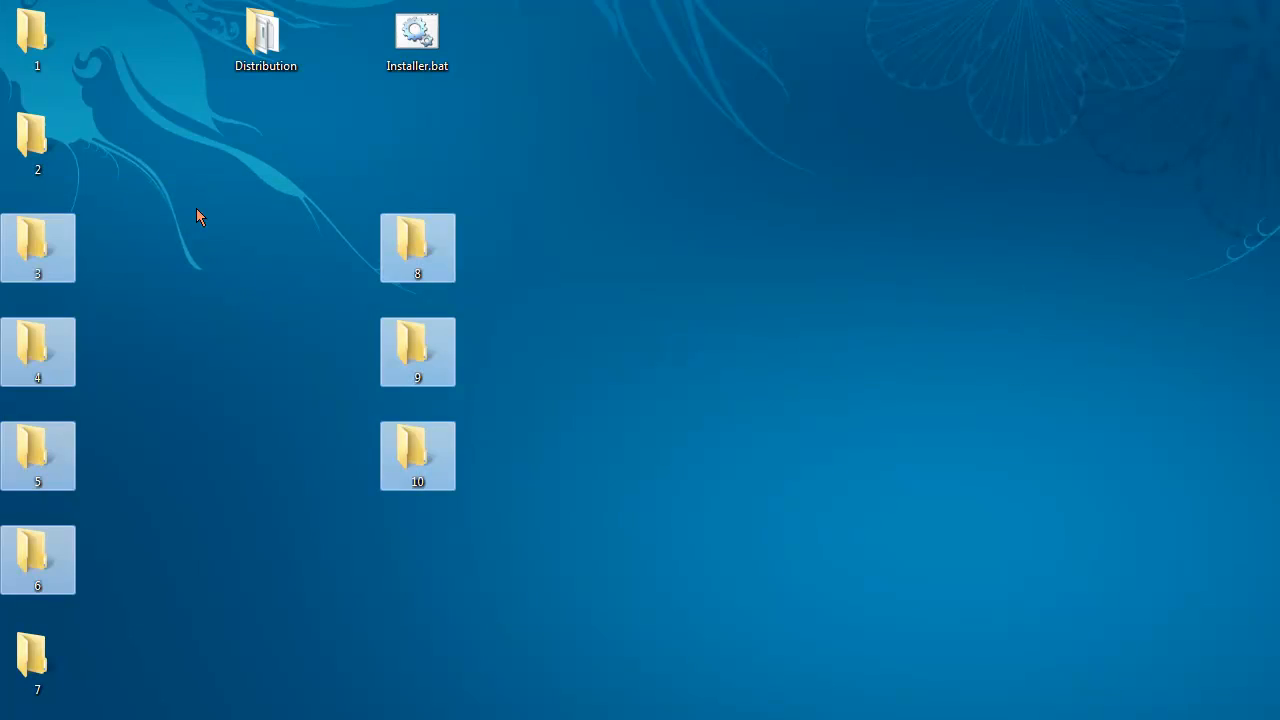
click(38, 145)
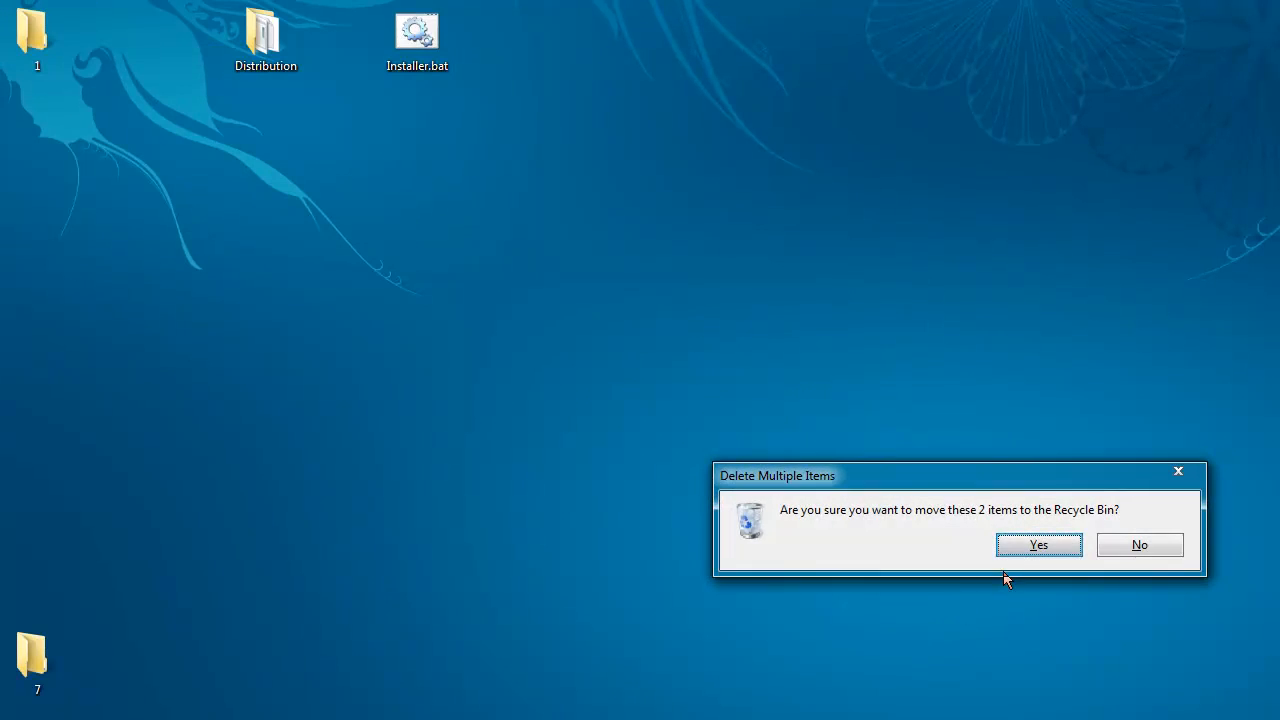
click(1038, 545)
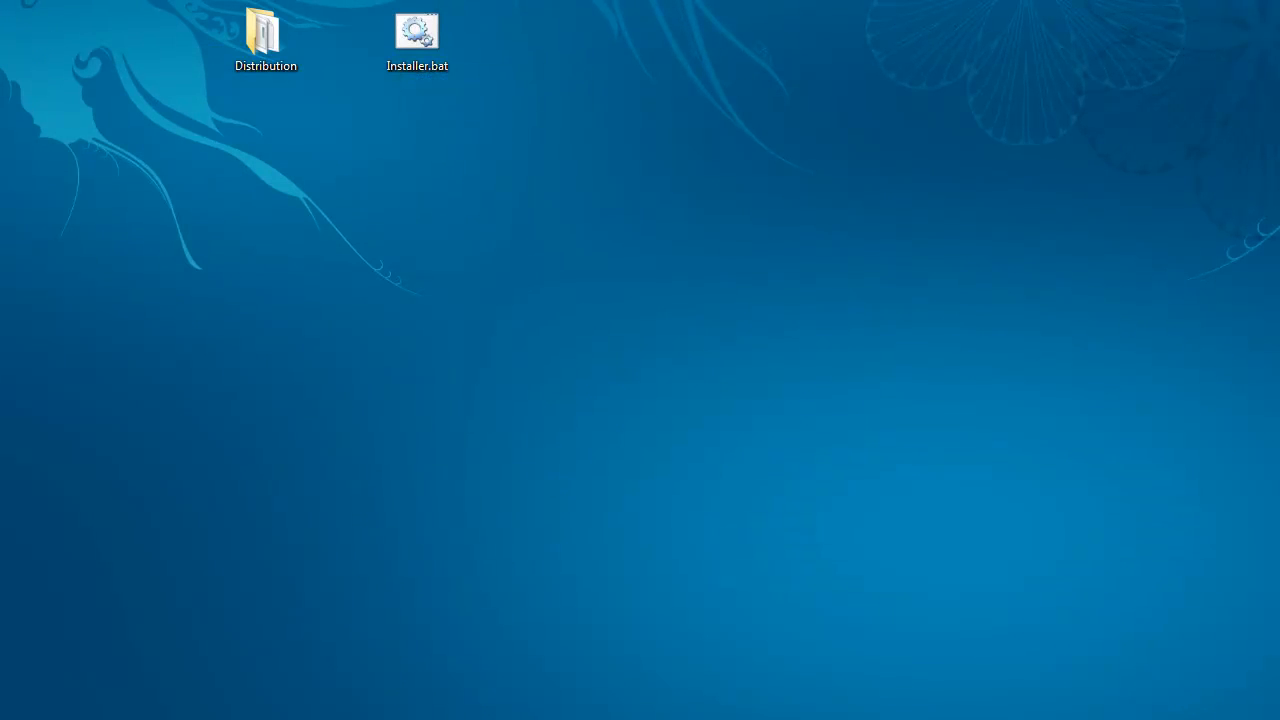
double_click(417, 35)
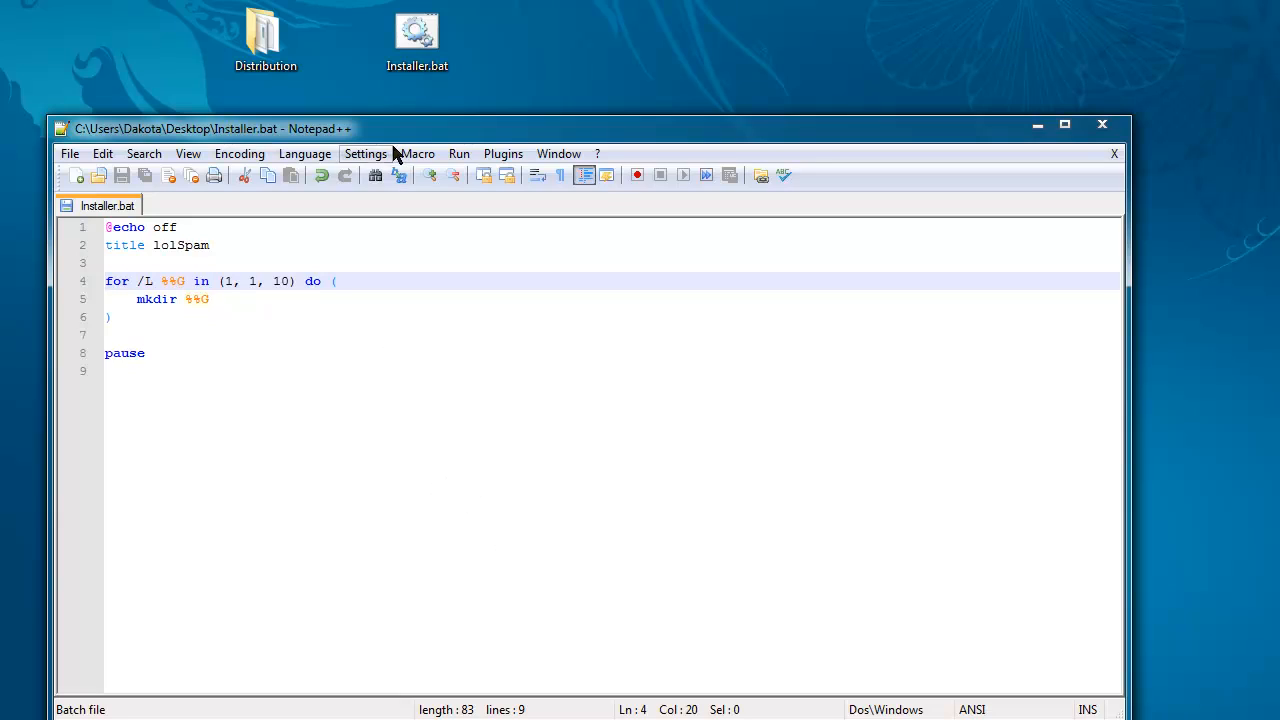